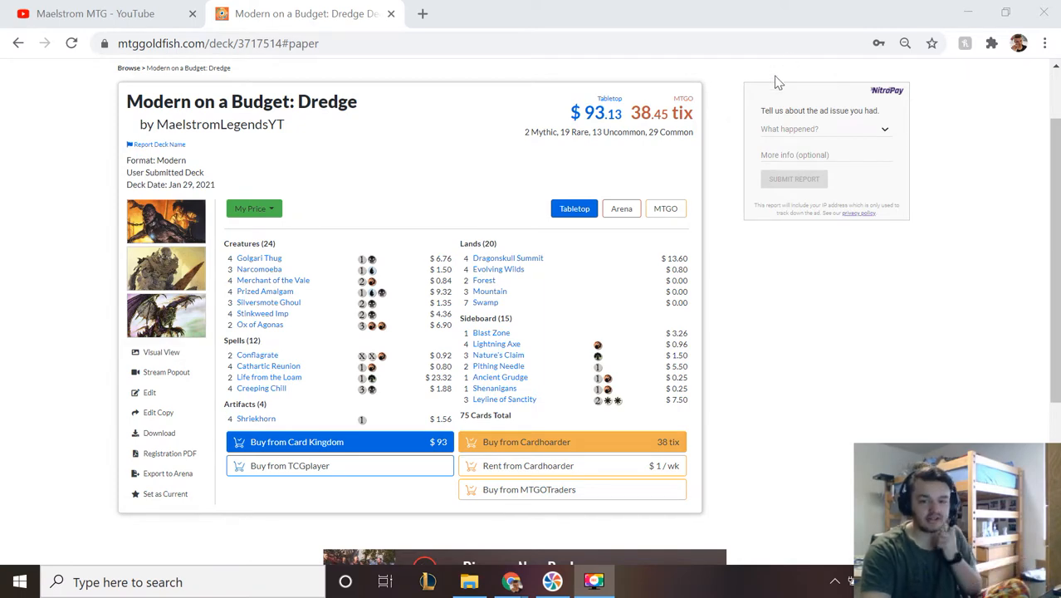
{"action": "mouse_move", "coordinate": [368, 123]}
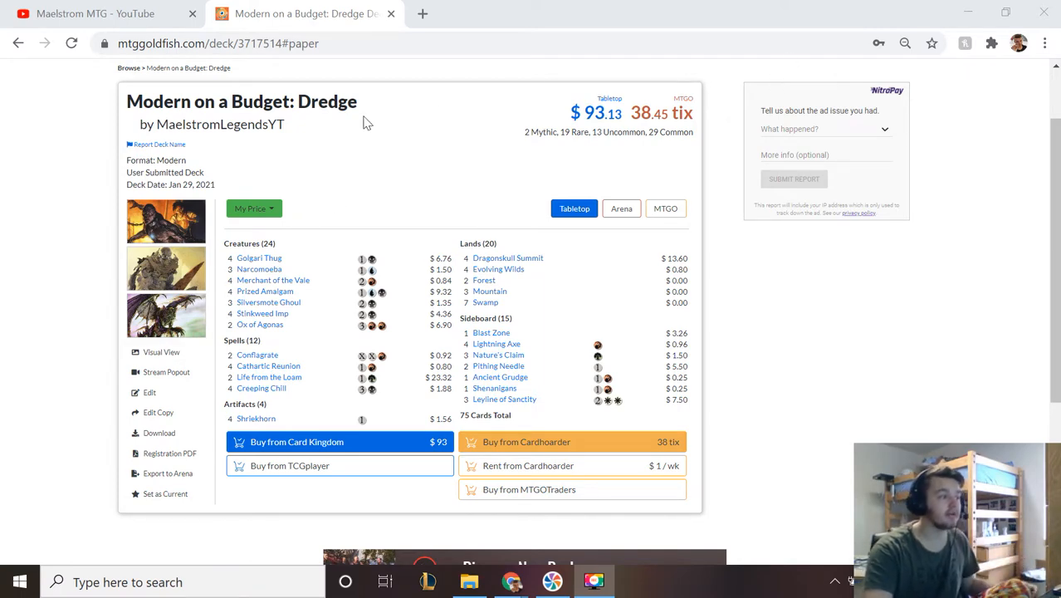
{"action": "mouse_move", "coordinate": [259, 259]}
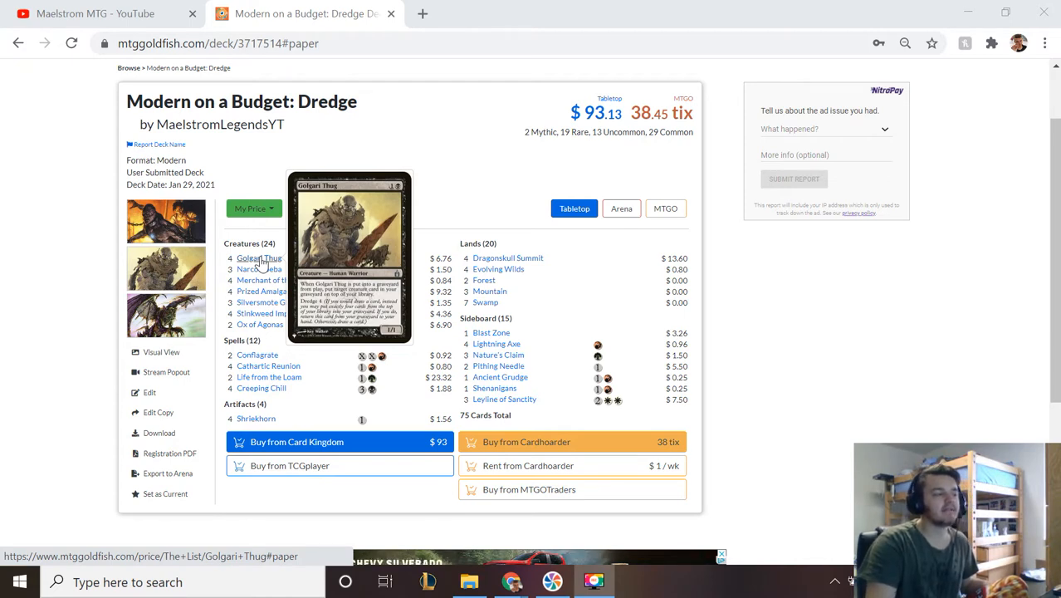
{"action": "mouse_move", "coordinate": [259, 269]}
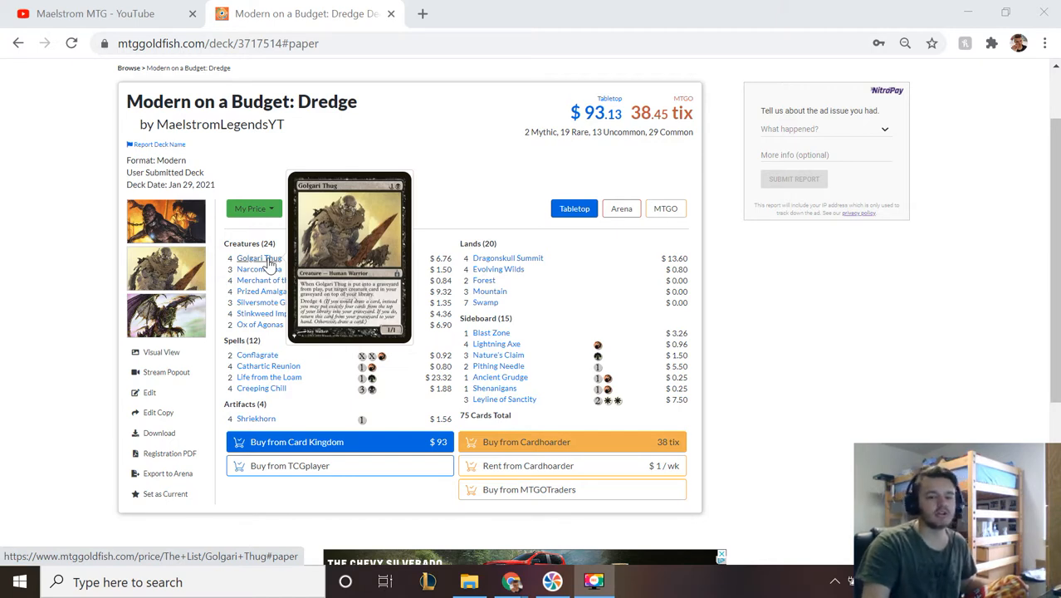
{"action": "mouse_move", "coordinate": [286, 269]}
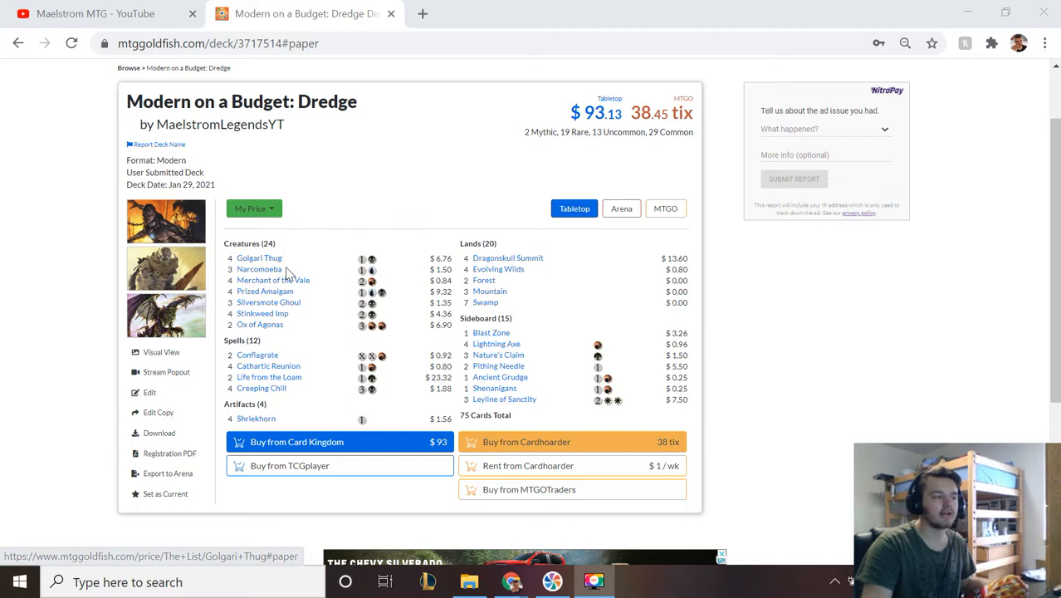
{"action": "mouse_move", "coordinate": [259, 269]}
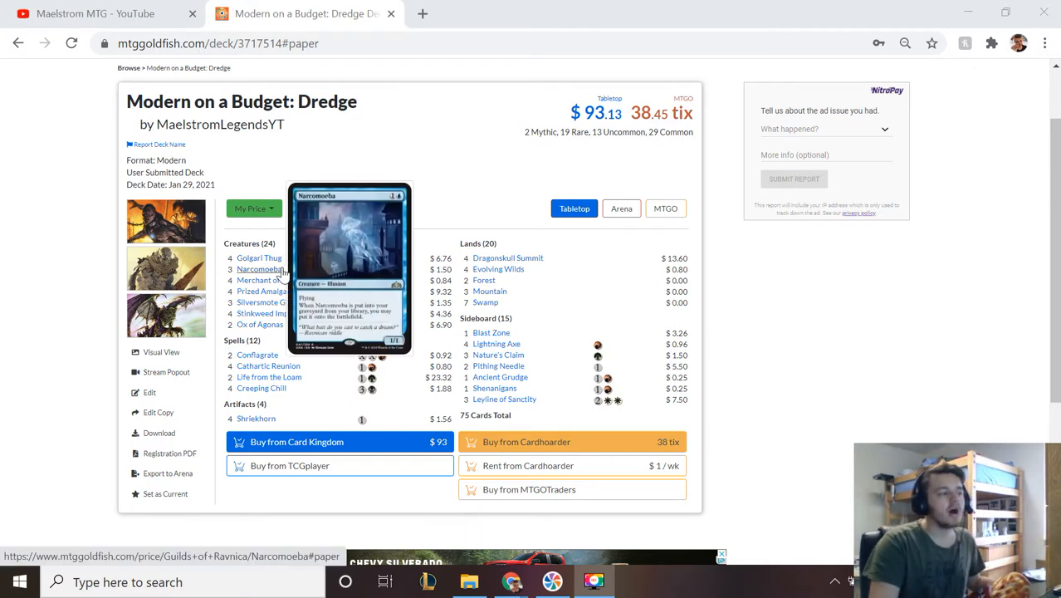
{"action": "mouse_move", "coordinate": [259, 259]}
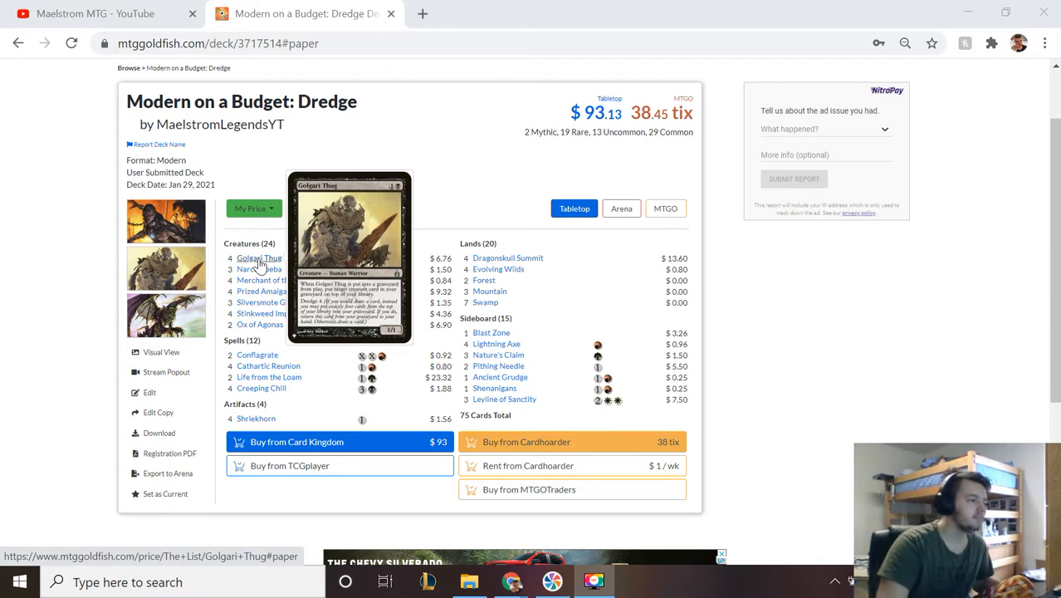
{"action": "mouse_move", "coordinate": [259, 269]}
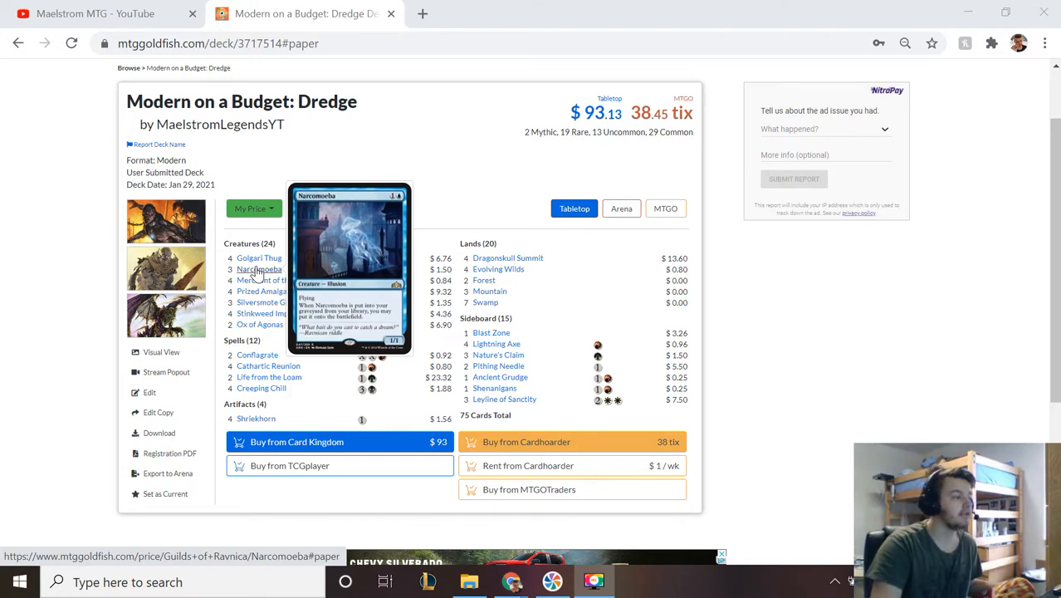
{"action": "mouse_move", "coordinate": [314, 314]}
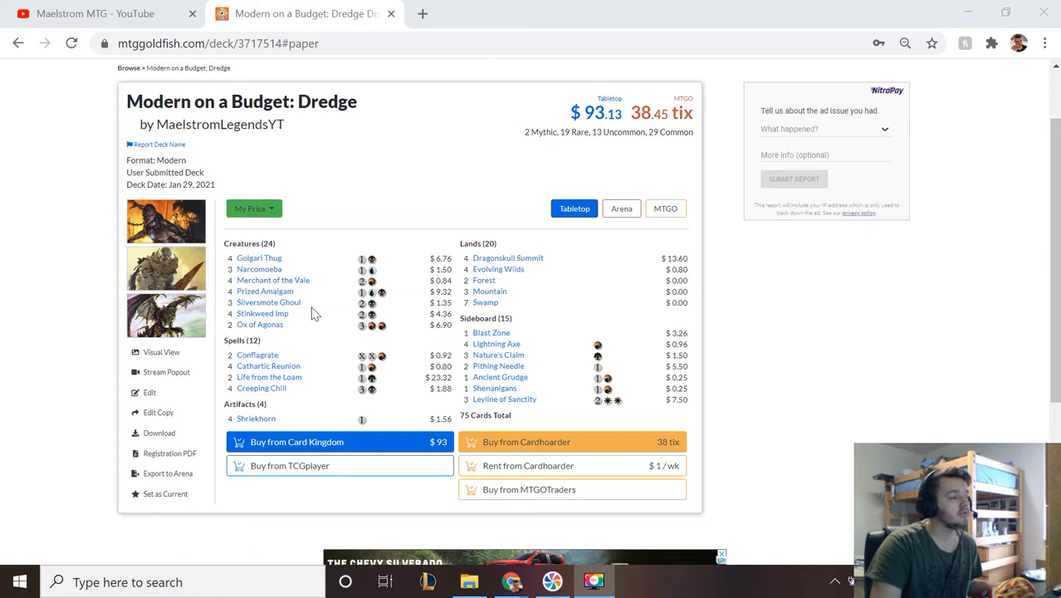
{"action": "mouse_move", "coordinate": [263, 312]}
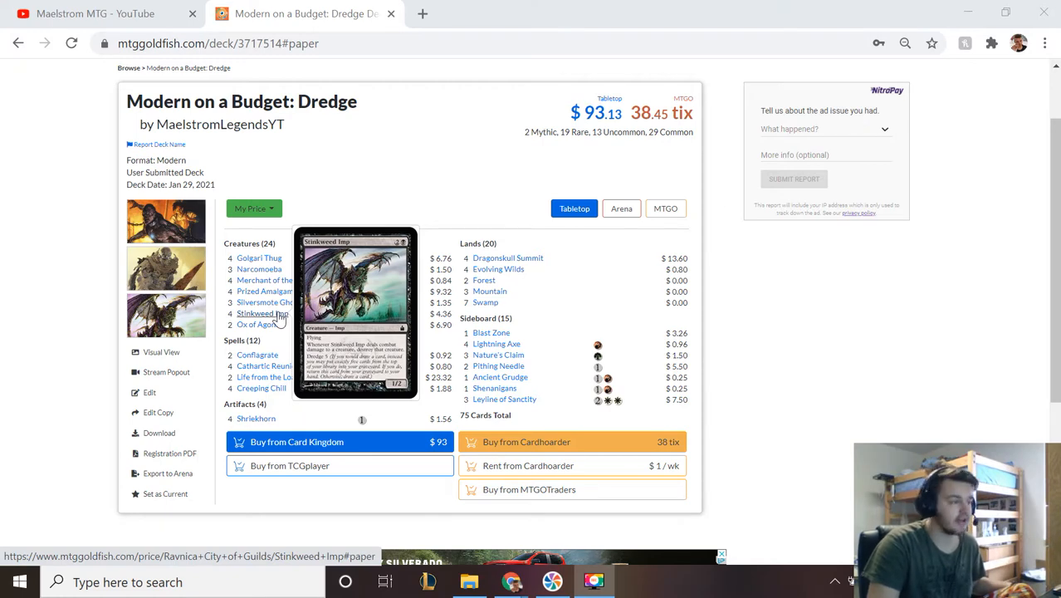
{"action": "mouse_move", "coordinate": [269, 377]}
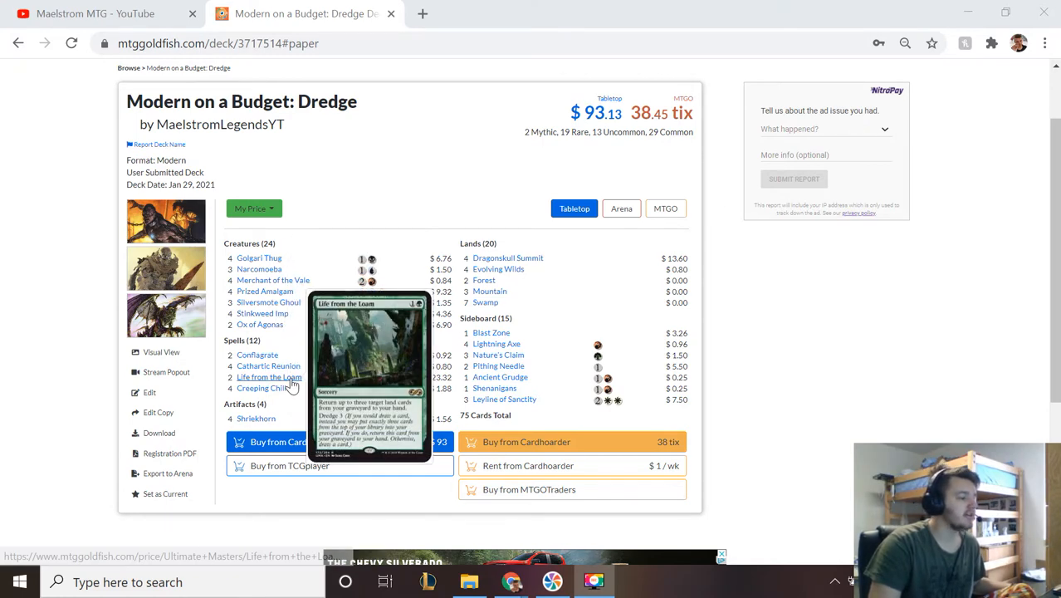
{"action": "mouse_move", "coordinate": [269, 377]}
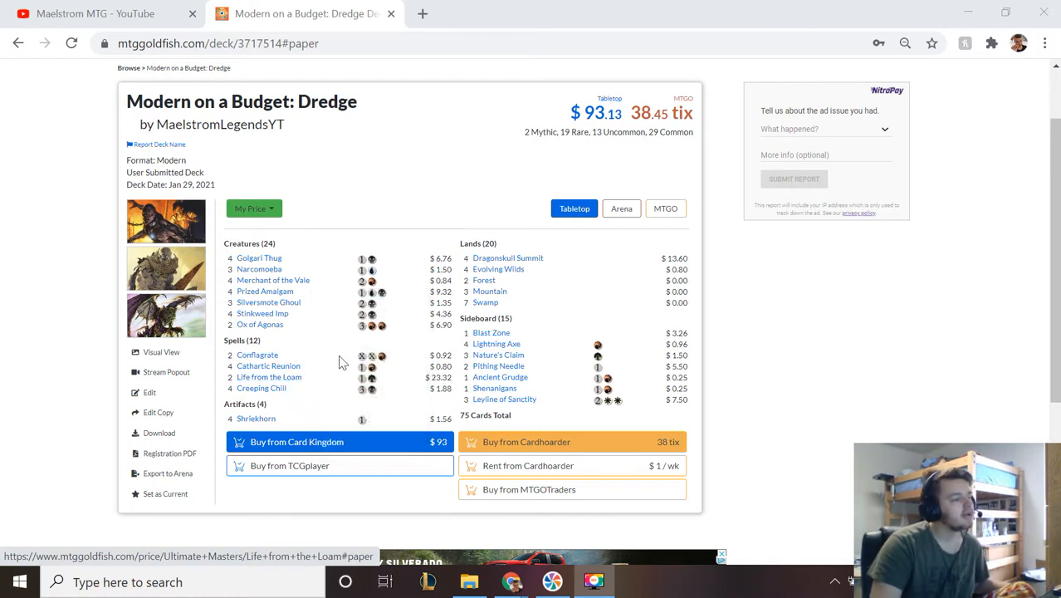
{"action": "mouse_move", "coordinate": [352, 342]}
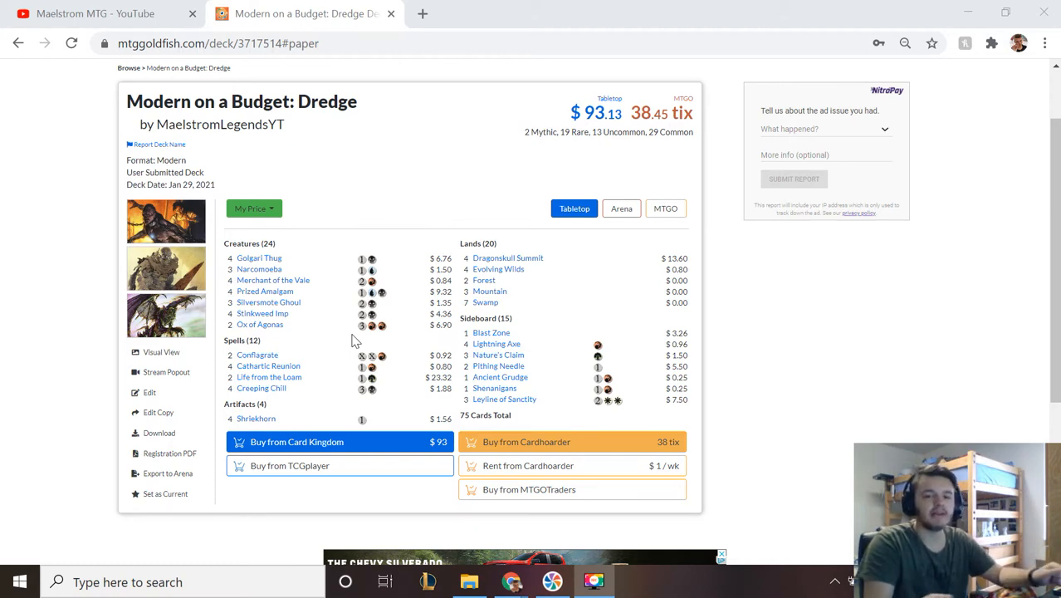
{"action": "mouse_move", "coordinate": [273, 279]}
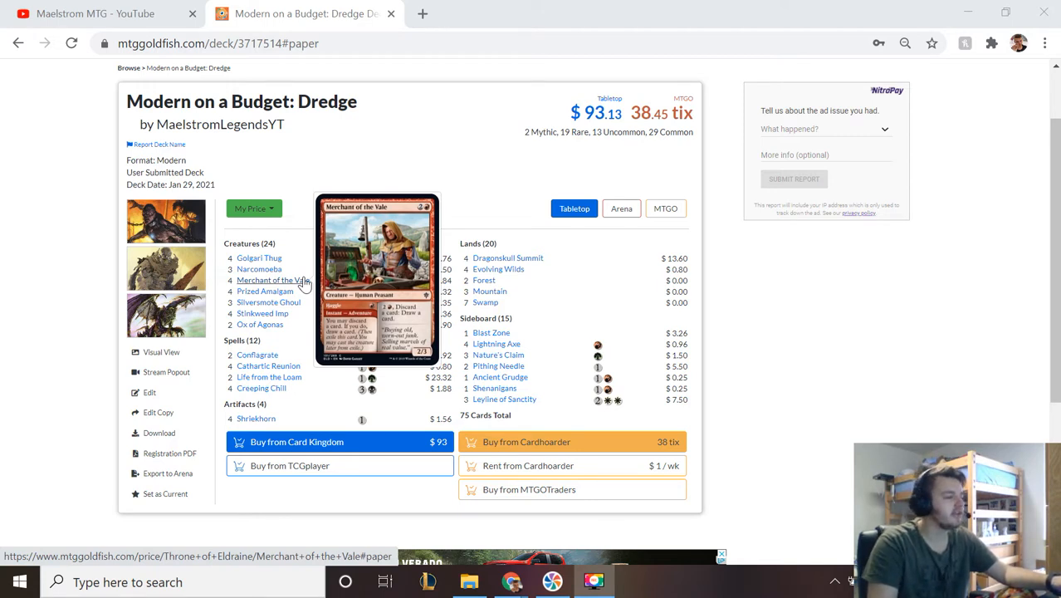
{"action": "mouse_move", "coordinate": [306, 289]}
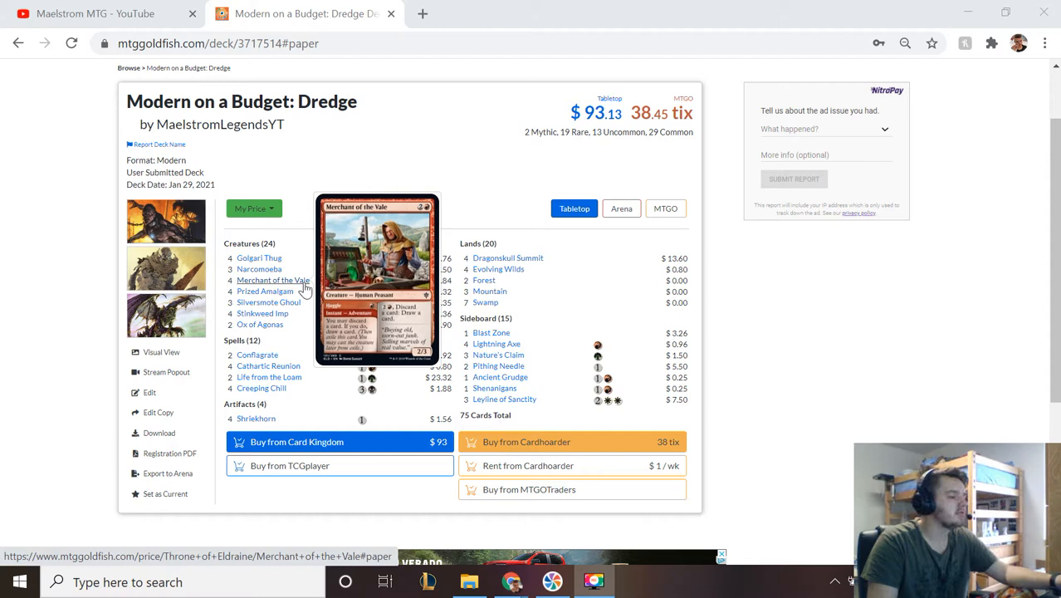
{"action": "mouse_move", "coordinate": [259, 324]}
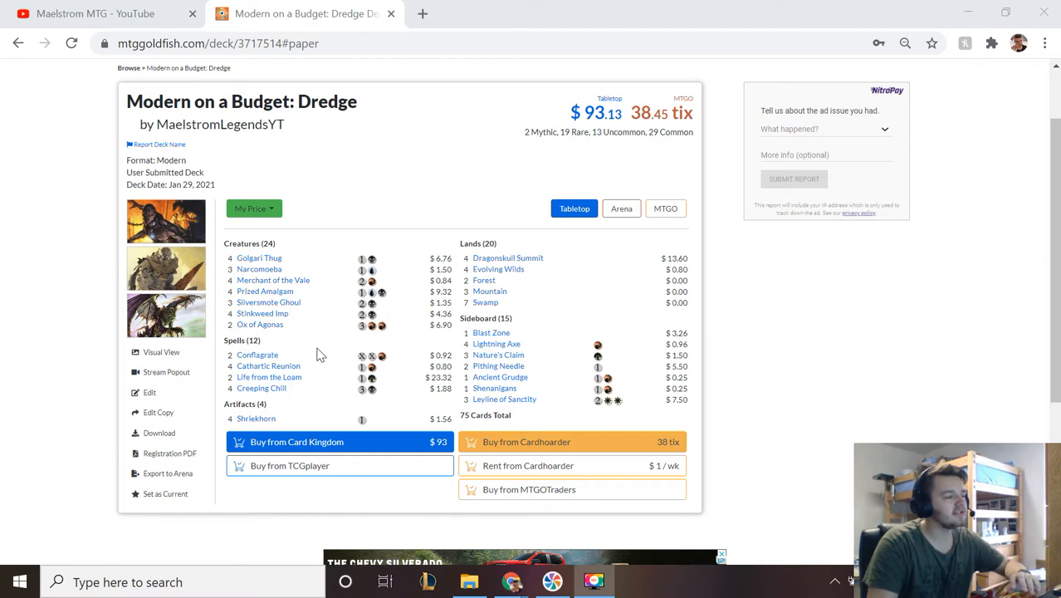
{"action": "mouse_move", "coordinate": [269, 366]}
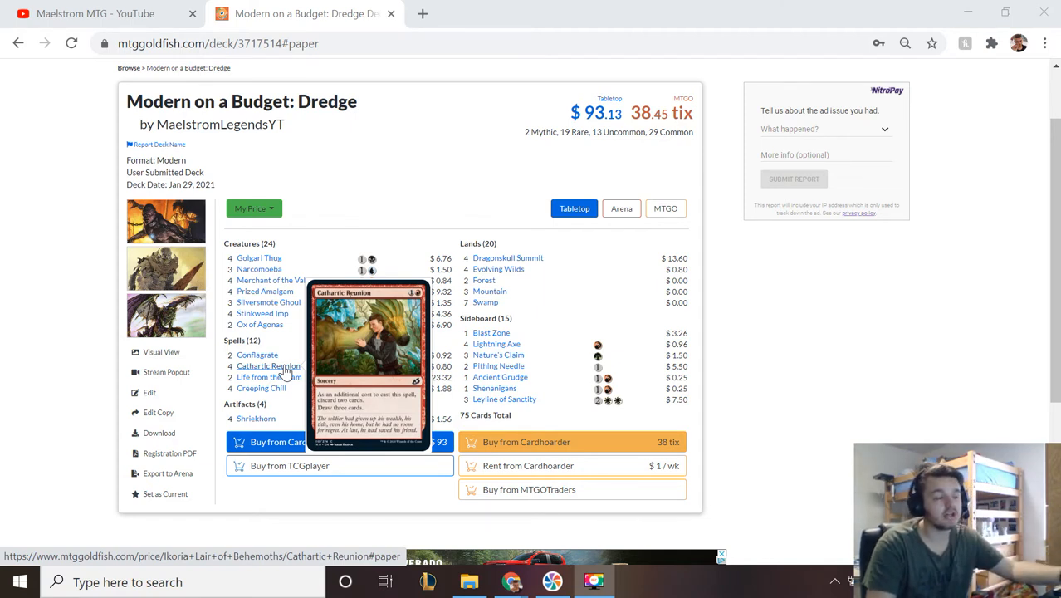
{"action": "mouse_move", "coordinate": [312, 391]}
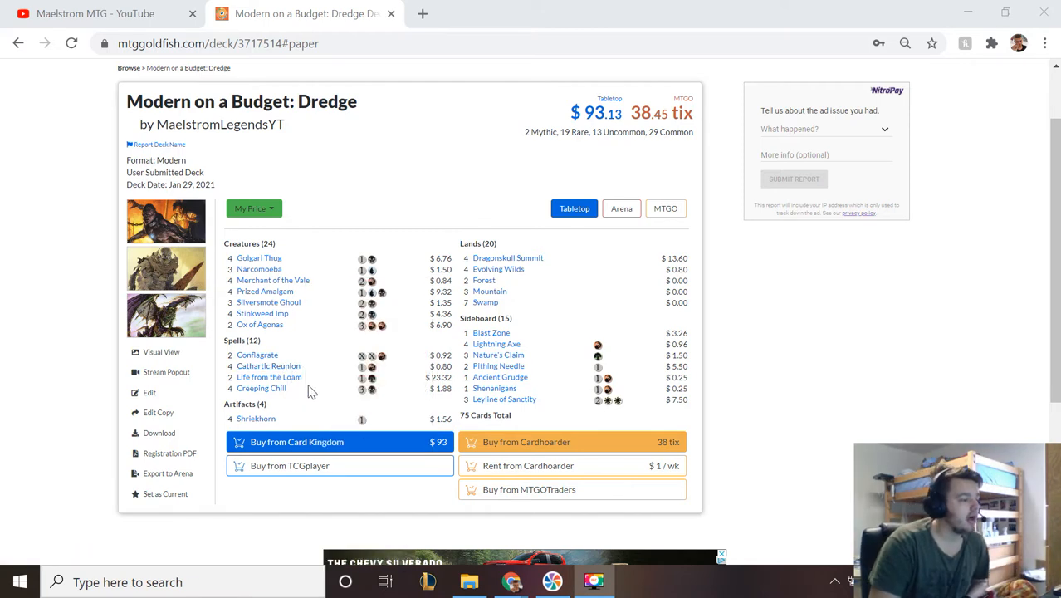
{"action": "mouse_move", "coordinate": [256, 419]}
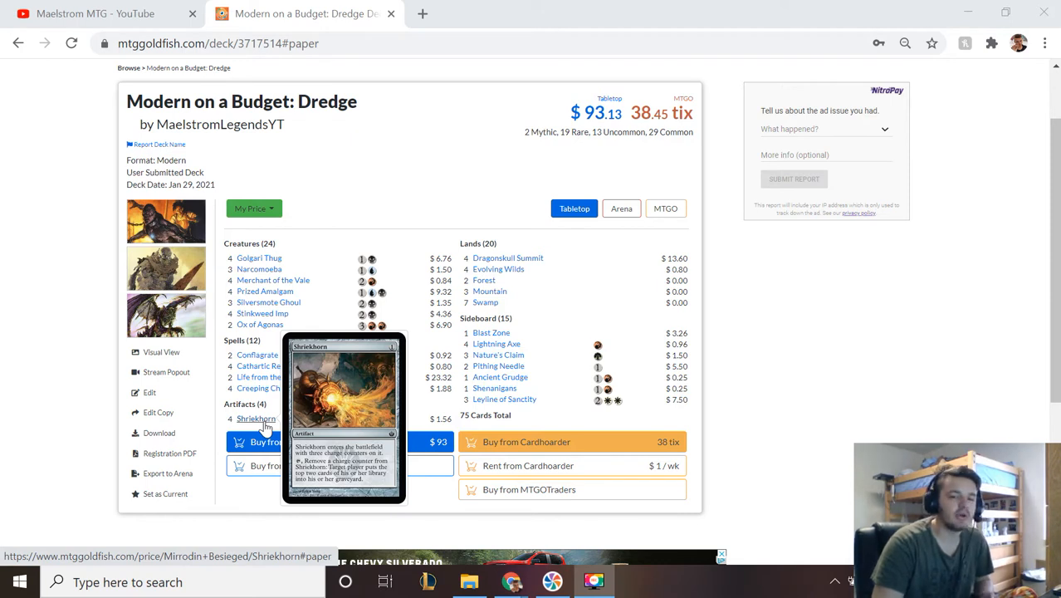
{"action": "mouse_move", "coordinate": [338, 407]}
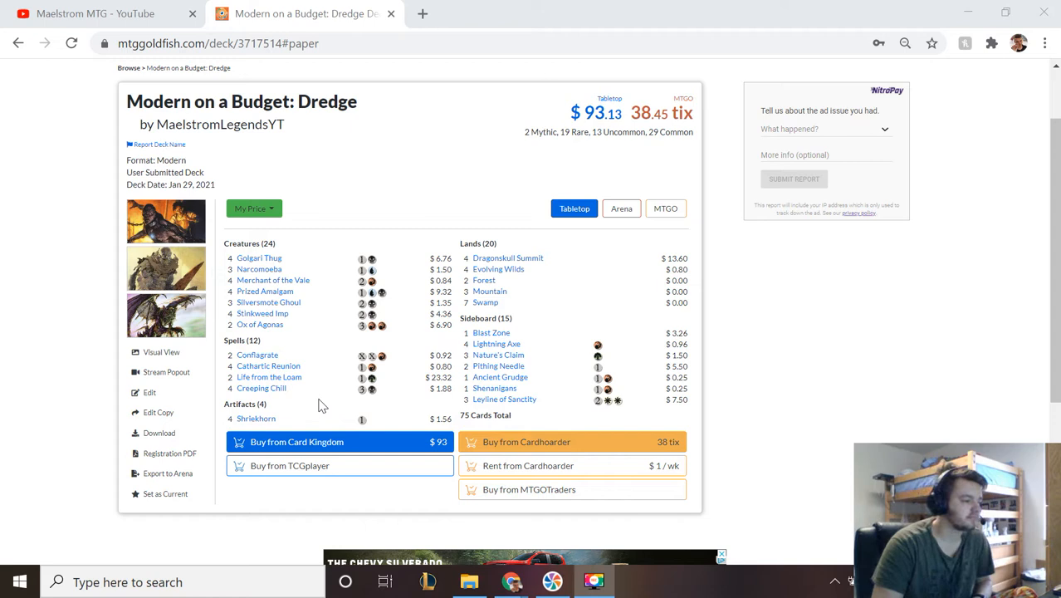
{"action": "mouse_move", "coordinate": [440, 391]}
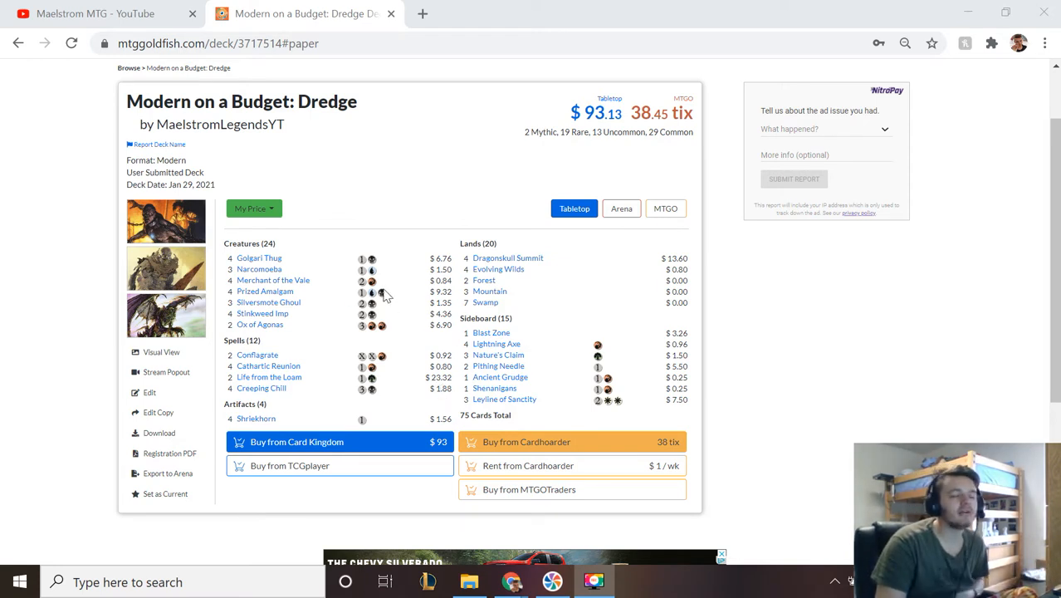
{"action": "mouse_move", "coordinate": [259, 323]}
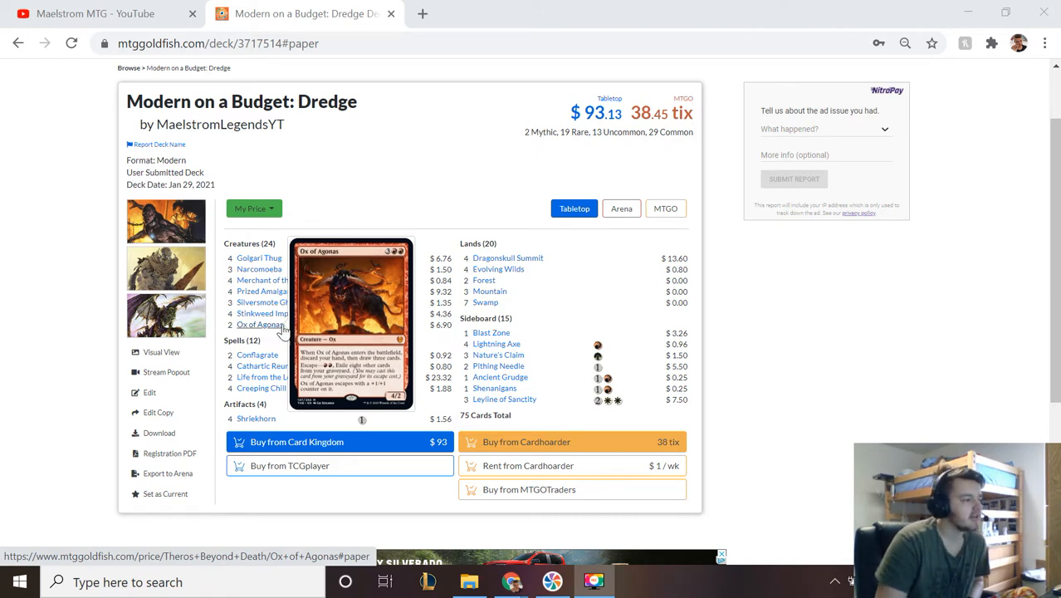
{"action": "mouse_move", "coordinate": [319, 247]}
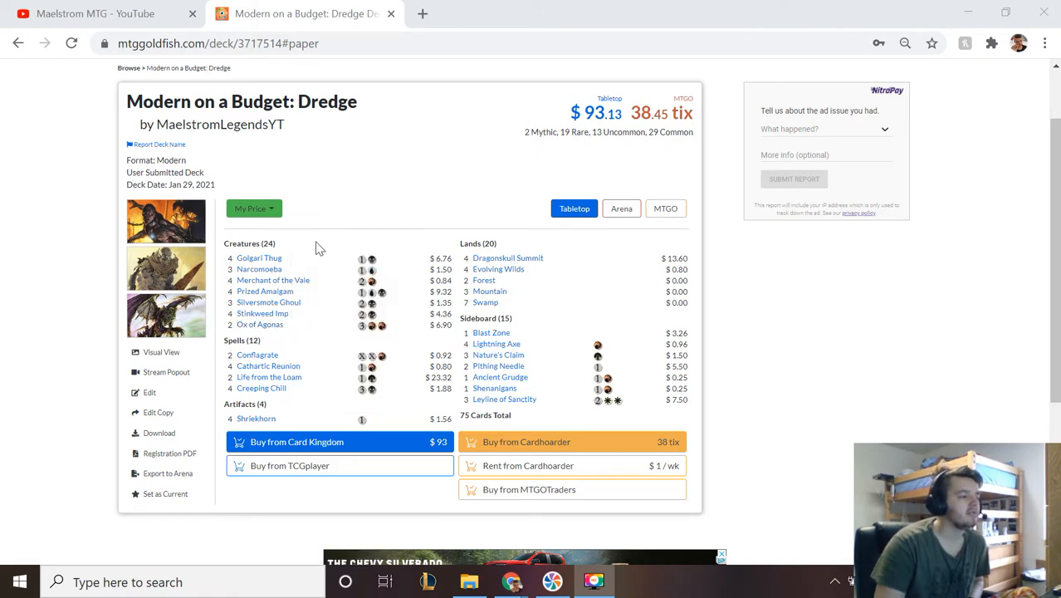
{"action": "mouse_move", "coordinate": [259, 269]}
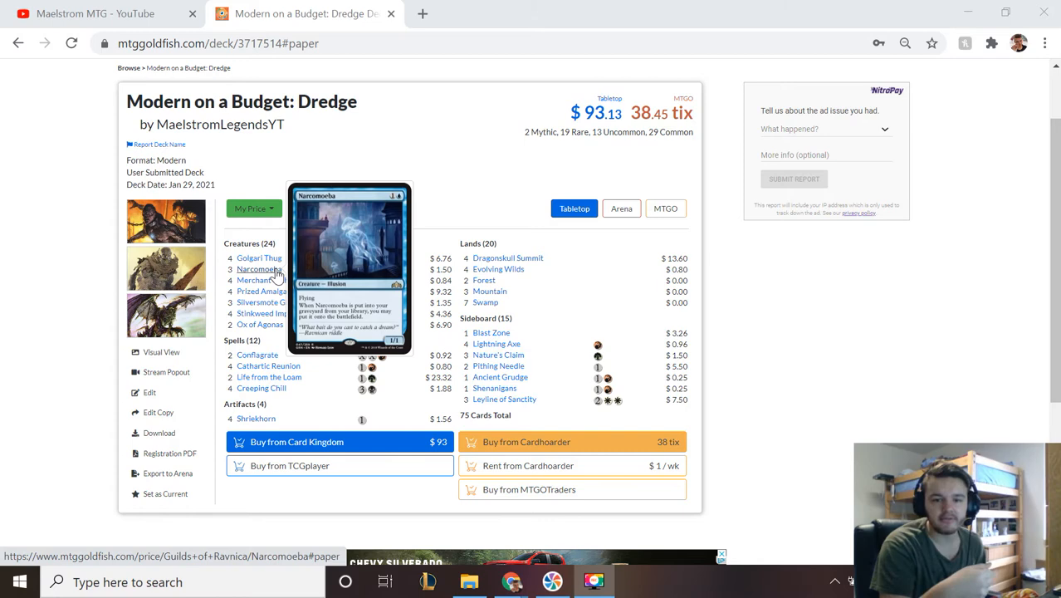
{"action": "mouse_move", "coordinate": [269, 303]}
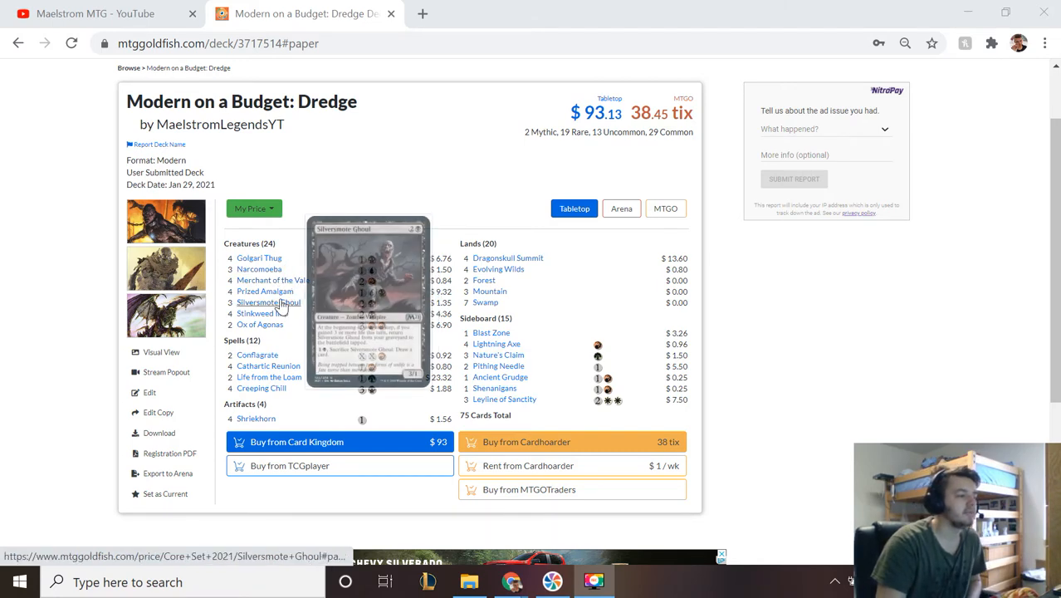
{"action": "mouse_move", "coordinate": [265, 292]}
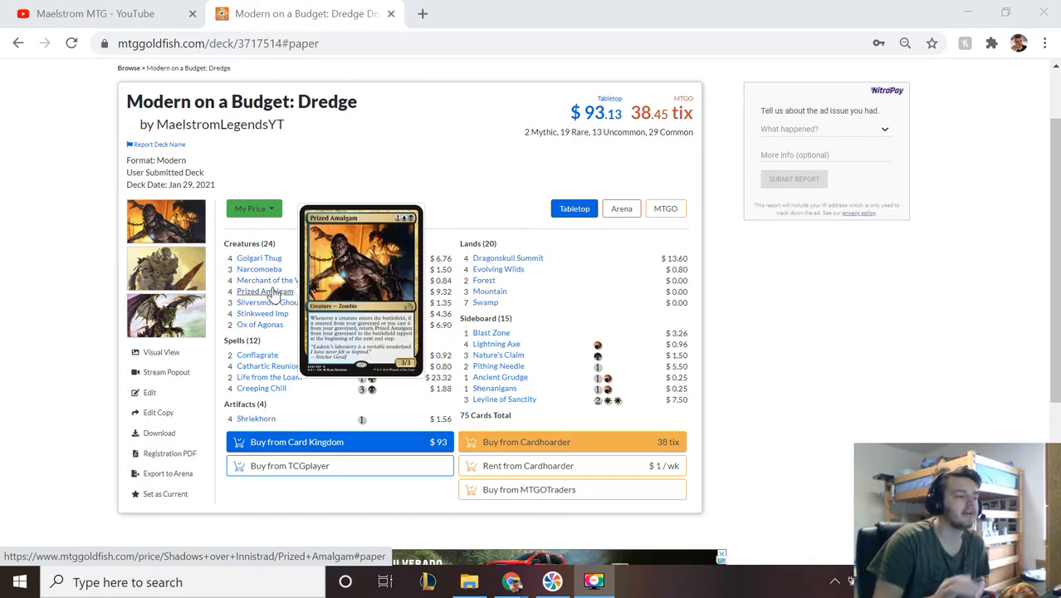
{"action": "mouse_move", "coordinate": [258, 269]}
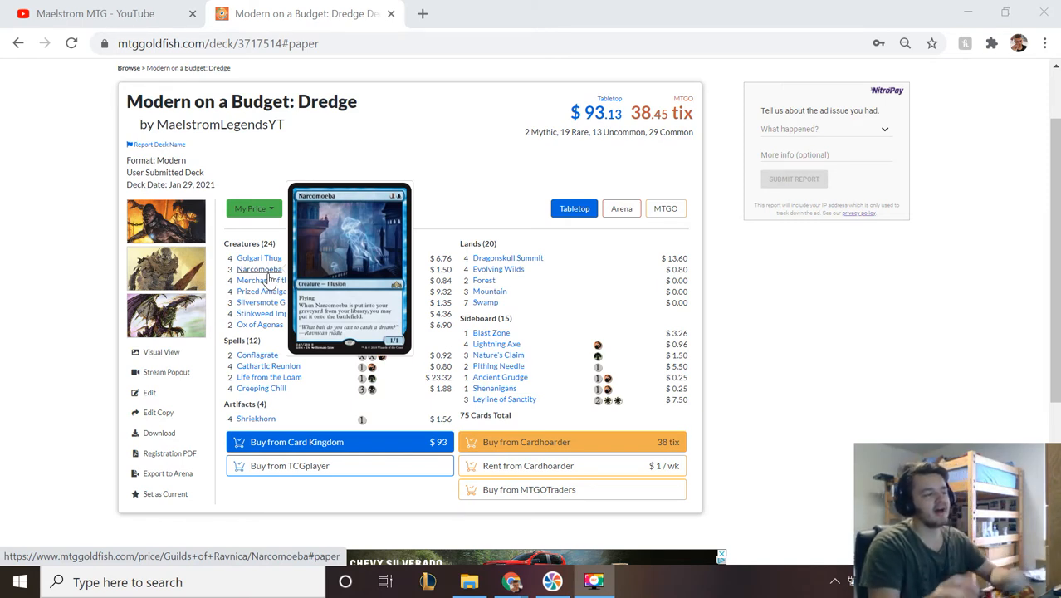
{"action": "mouse_move", "coordinate": [262, 292]}
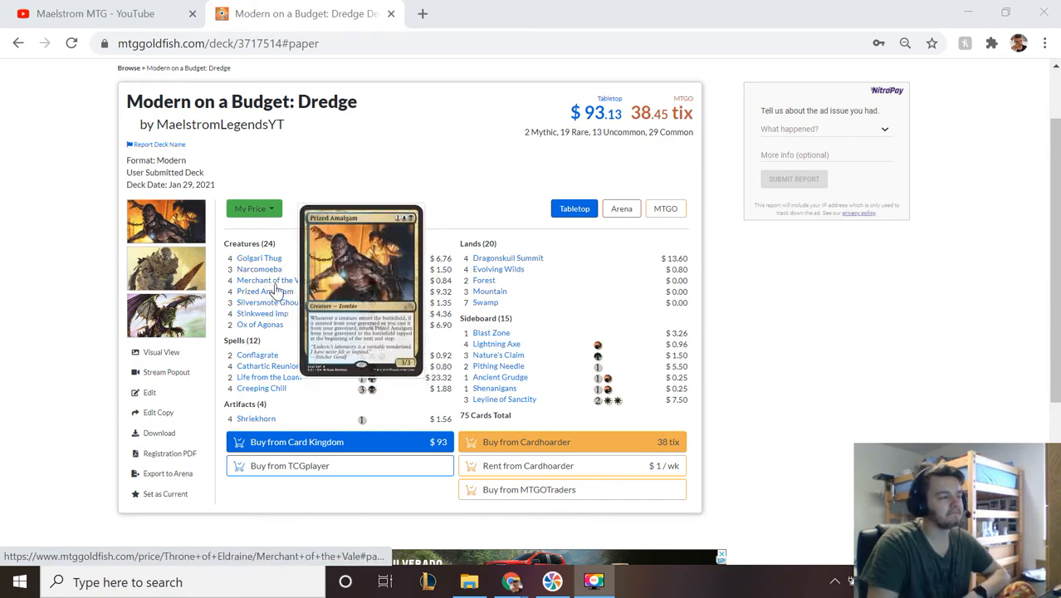
{"action": "mouse_move", "coordinate": [269, 279]}
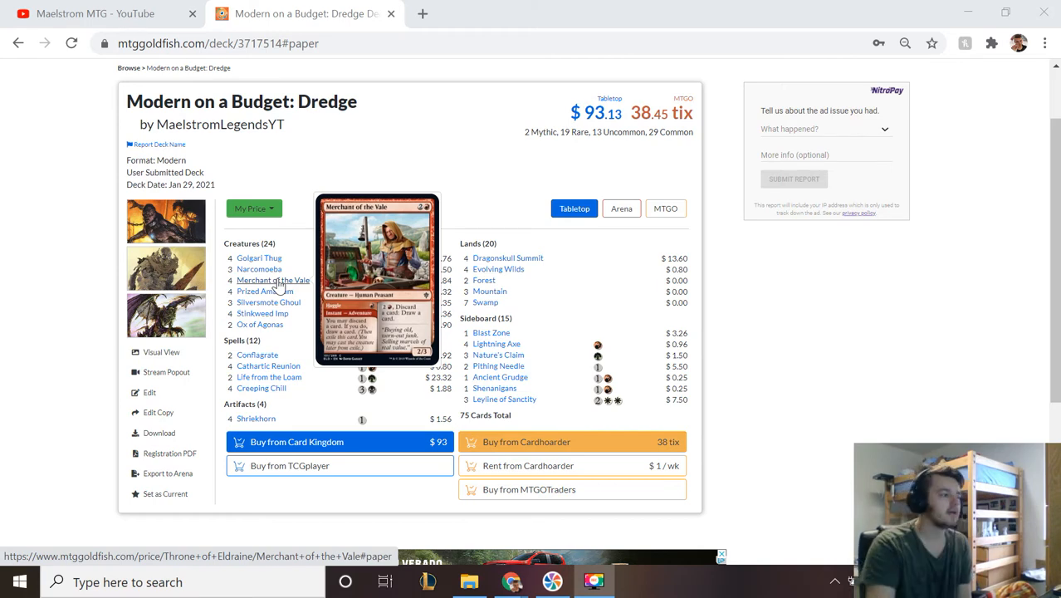
{"action": "mouse_move", "coordinate": [298, 292]}
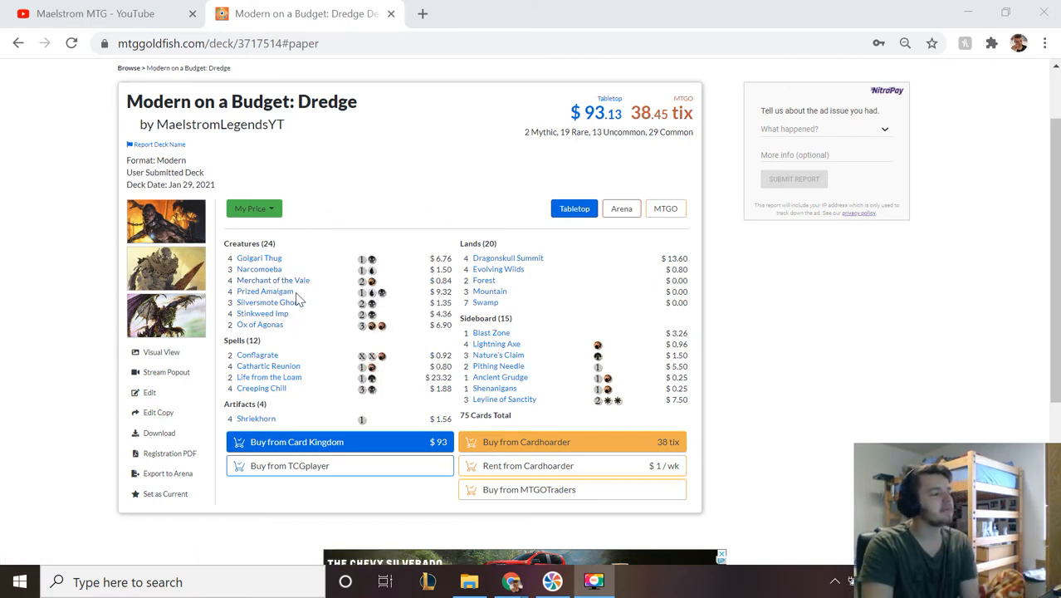
{"action": "mouse_move", "coordinate": [268, 302]}
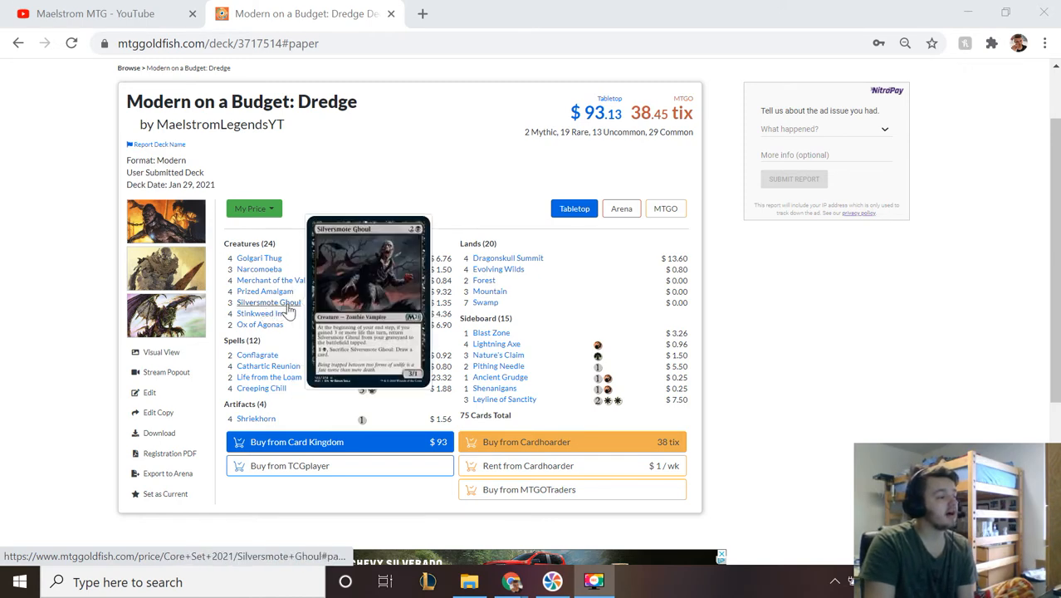
{"action": "mouse_move", "coordinate": [290, 324]}
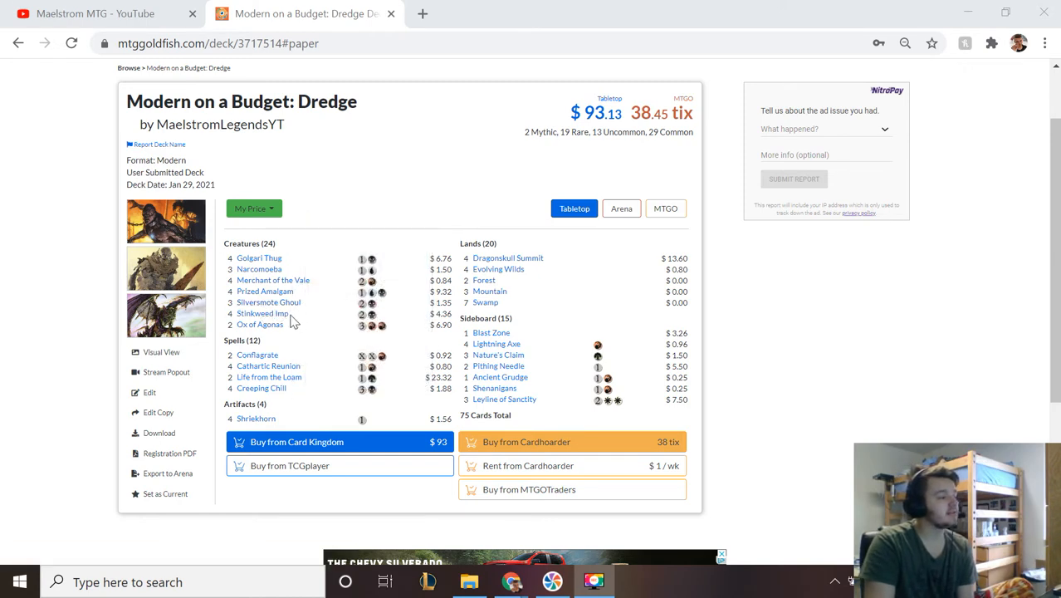
{"action": "mouse_move", "coordinate": [257, 355]}
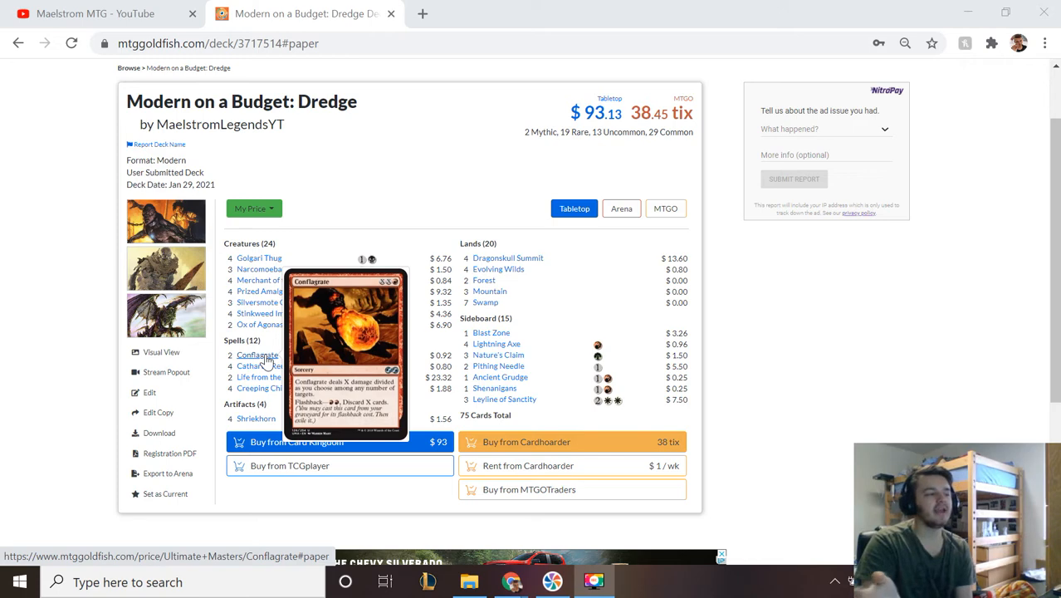
{"action": "mouse_move", "coordinate": [269, 377]}
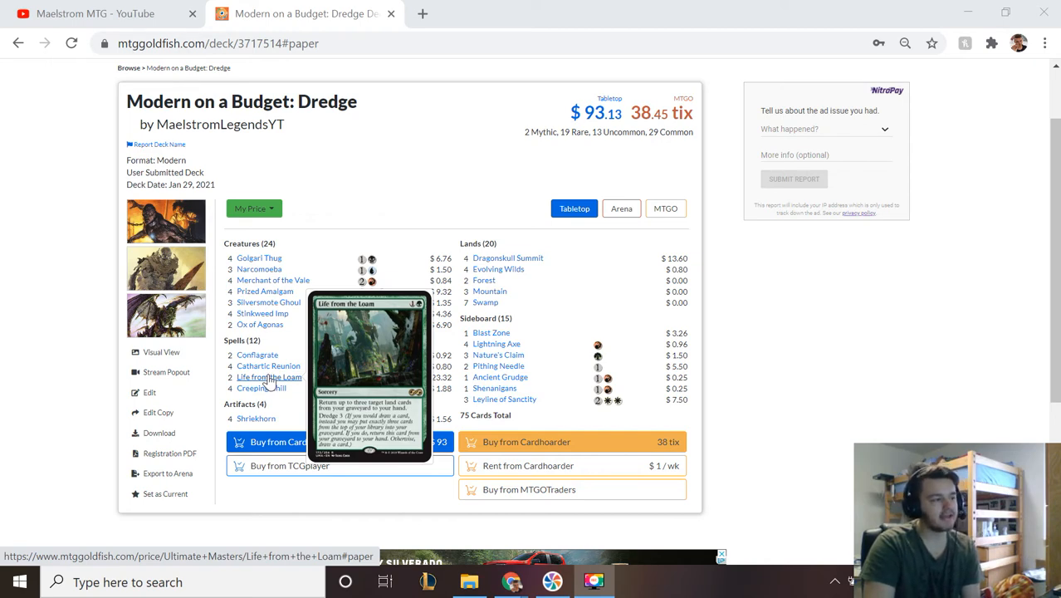
{"action": "mouse_move", "coordinate": [257, 355]}
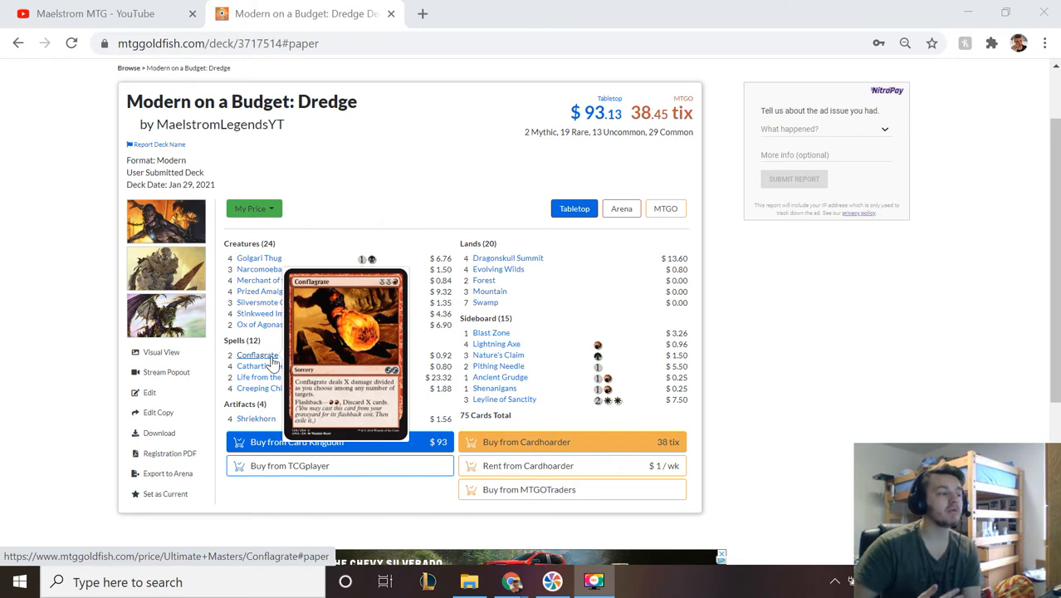
{"action": "mouse_move", "coordinate": [305, 356]}
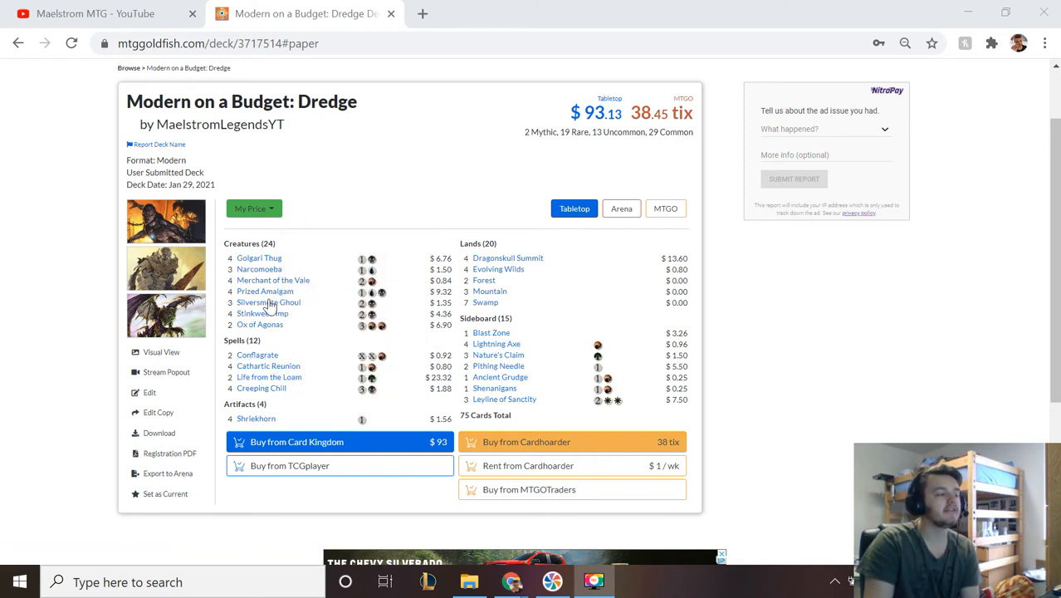
{"action": "mouse_move", "coordinate": [262, 314]}
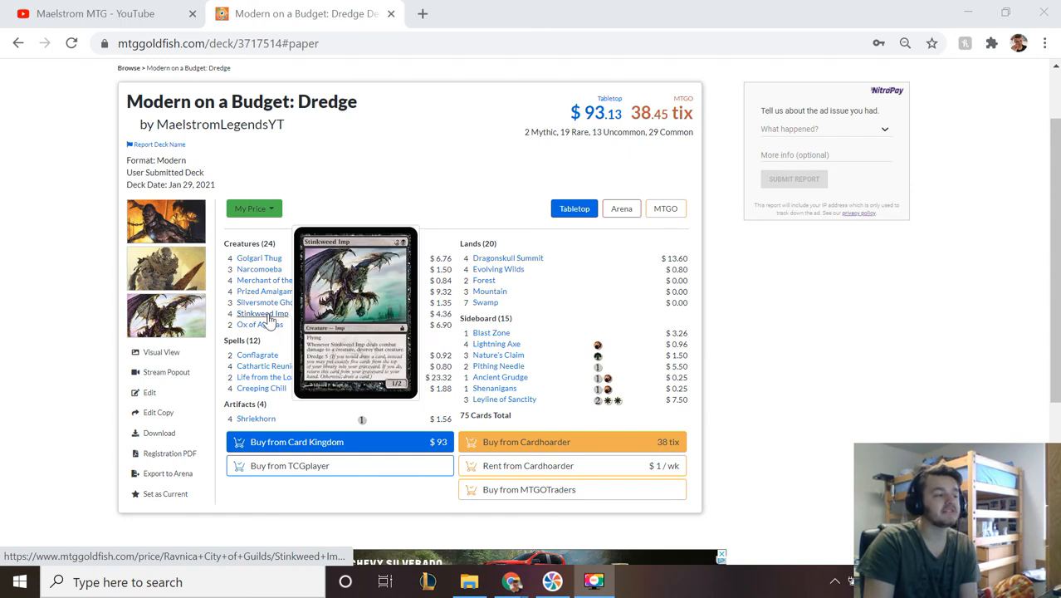
{"action": "mouse_move", "coordinate": [259, 323]}
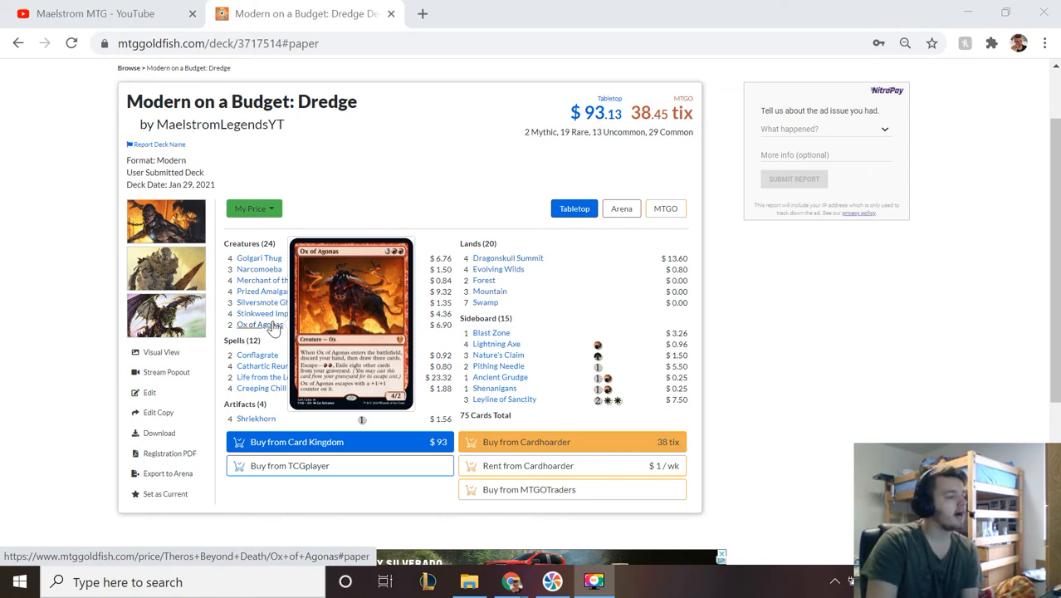
{"action": "mouse_move", "coordinate": [269, 365]}
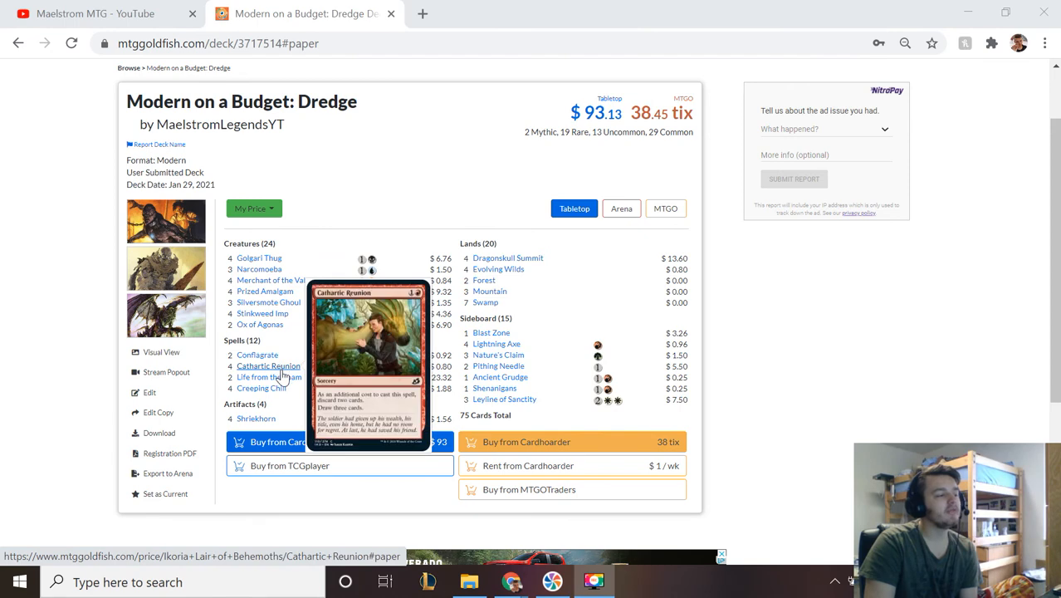
{"action": "mouse_move", "coordinate": [269, 375]}
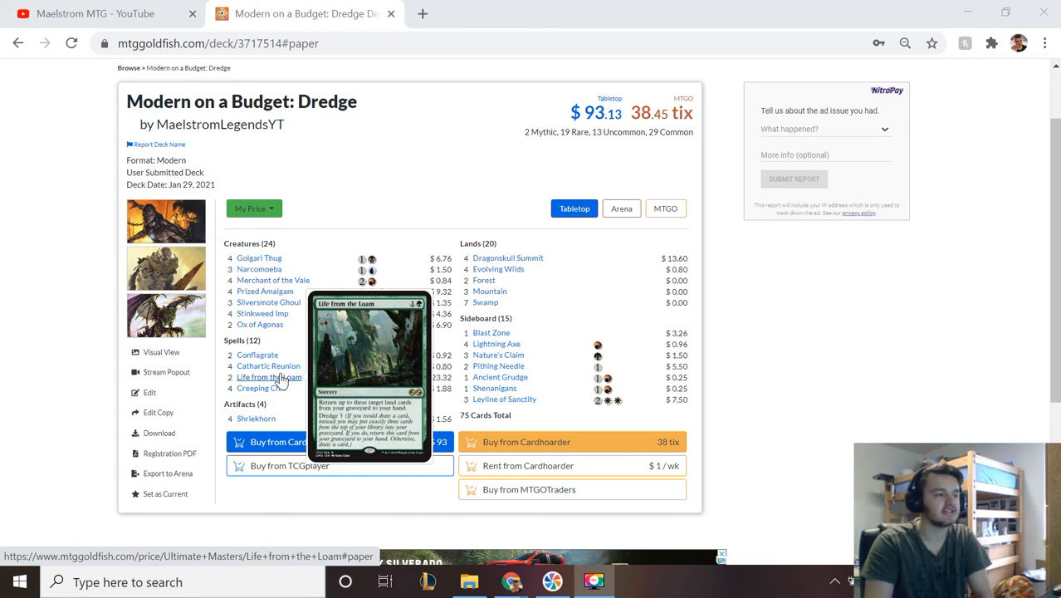
{"action": "mouse_move", "coordinate": [260, 389]}
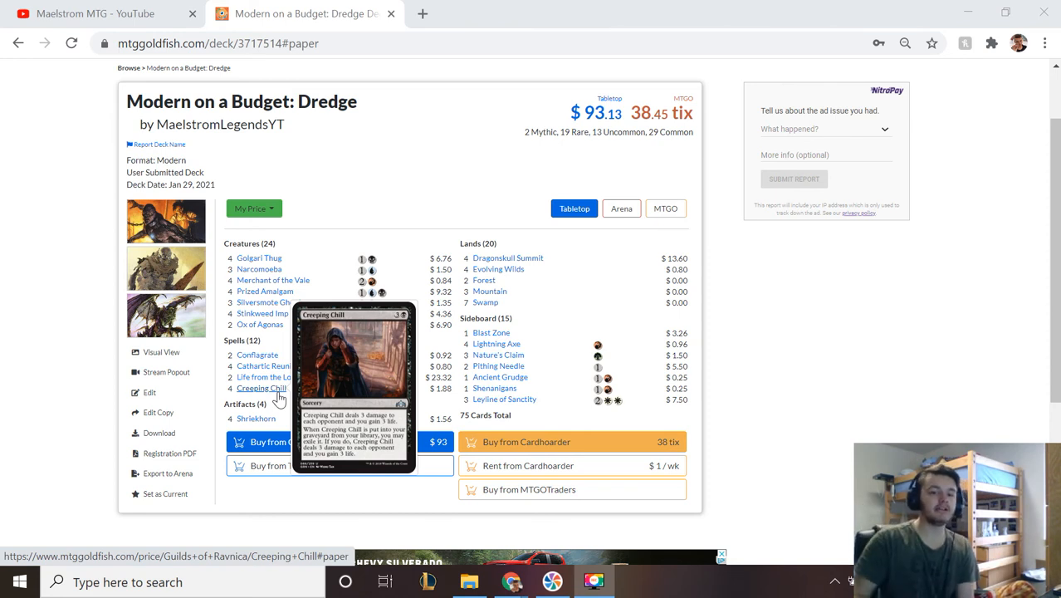
{"action": "mouse_move", "coordinate": [265, 415]}
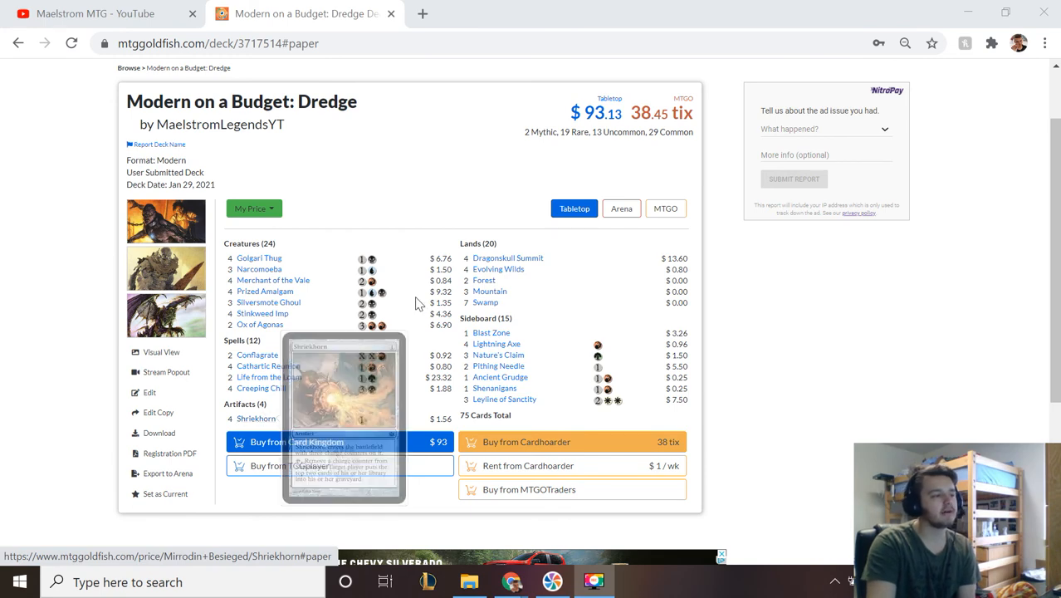
{"action": "mouse_move", "coordinate": [508, 257]}
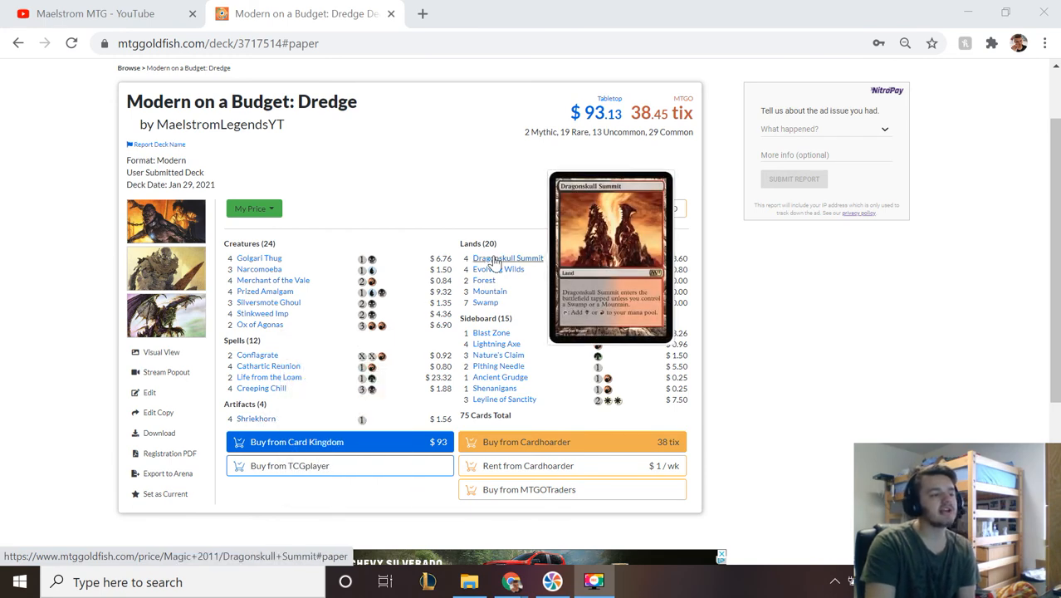
{"action": "mouse_move", "coordinate": [498, 269]}
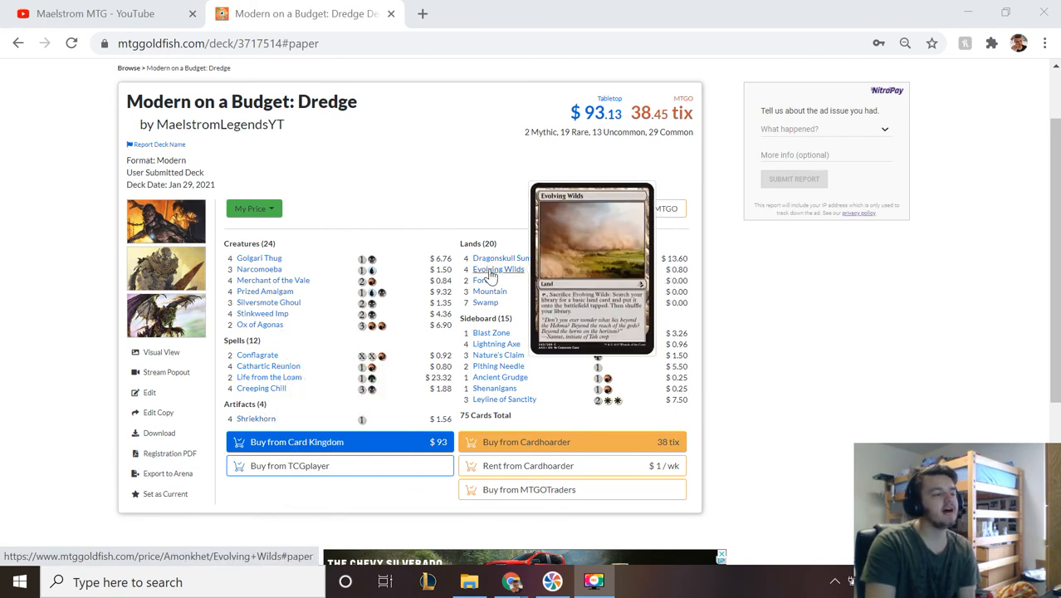
{"action": "mouse_move", "coordinate": [508, 259]}
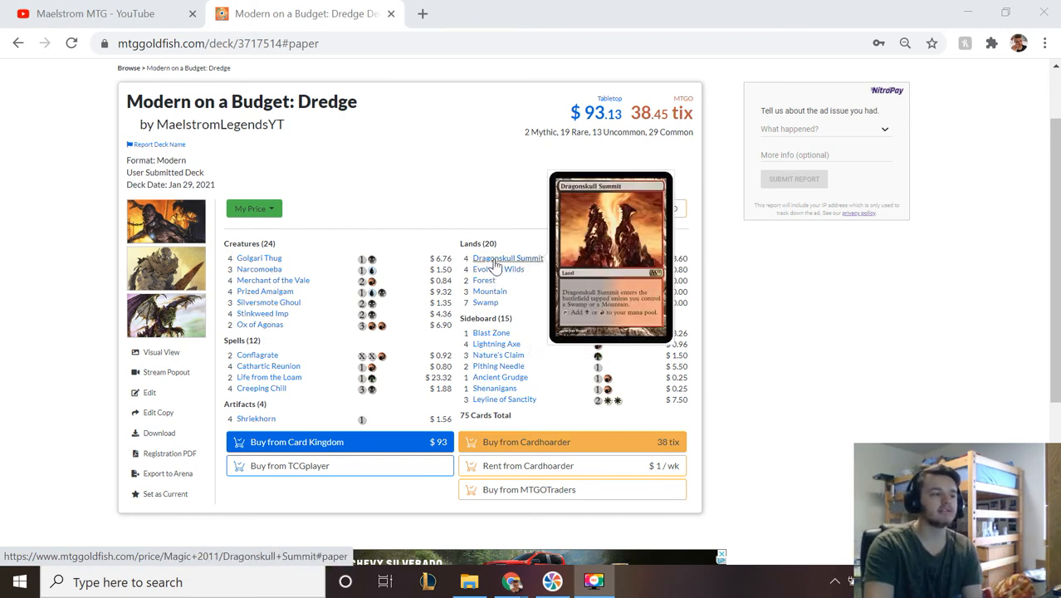
{"action": "mouse_move", "coordinate": [498, 269]}
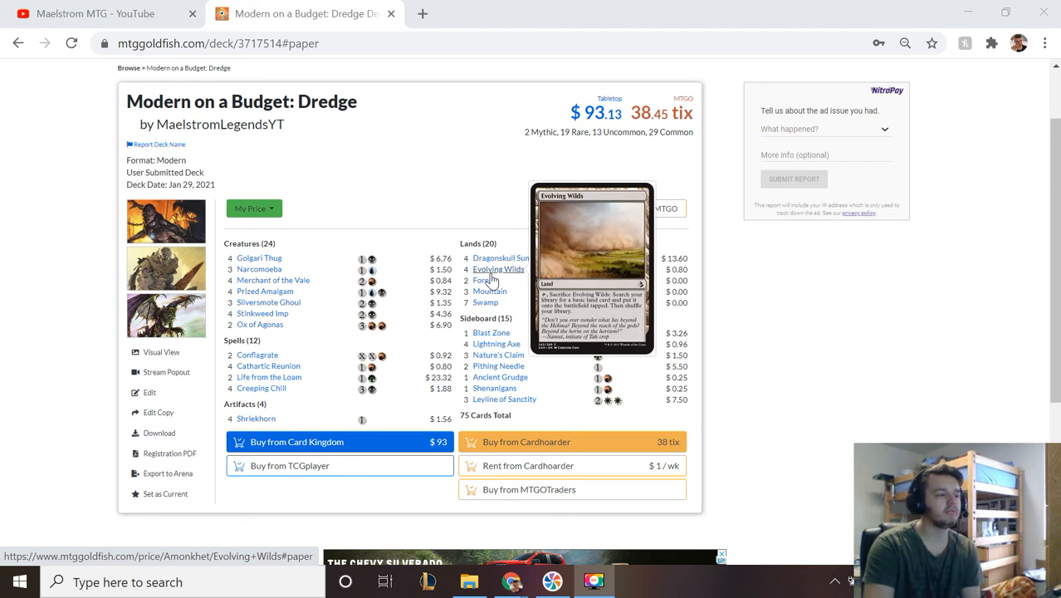
{"action": "mouse_move", "coordinate": [485, 279]}
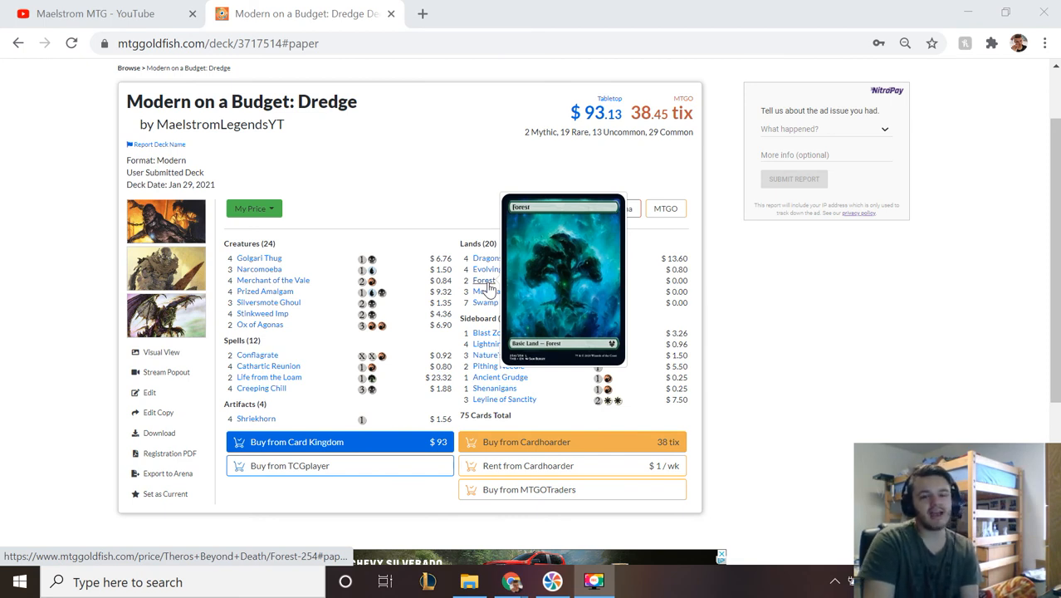
{"action": "mouse_move", "coordinate": [490, 292]}
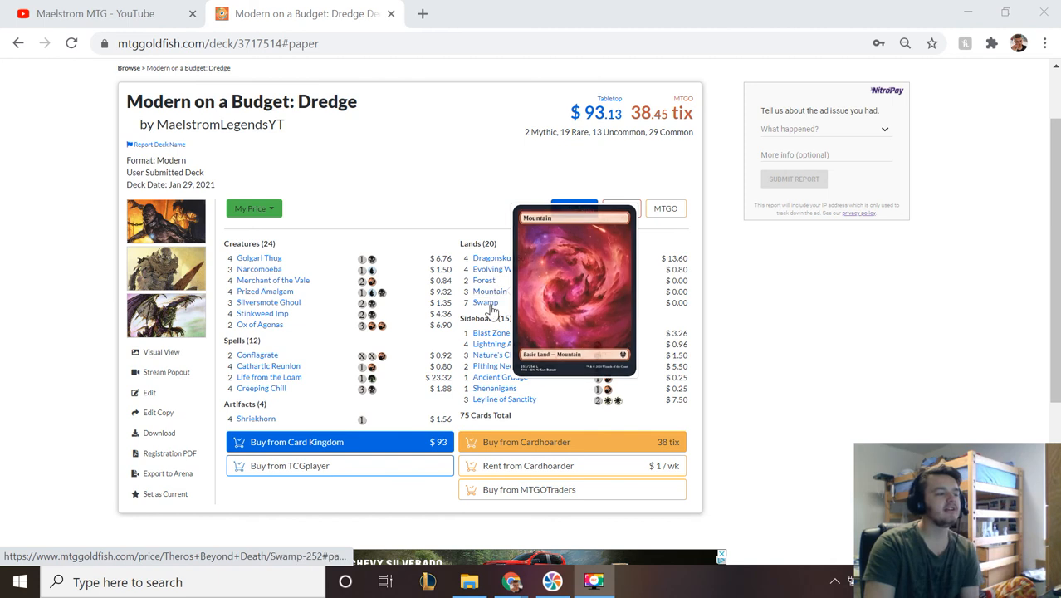
{"action": "mouse_move", "coordinate": [484, 302]}
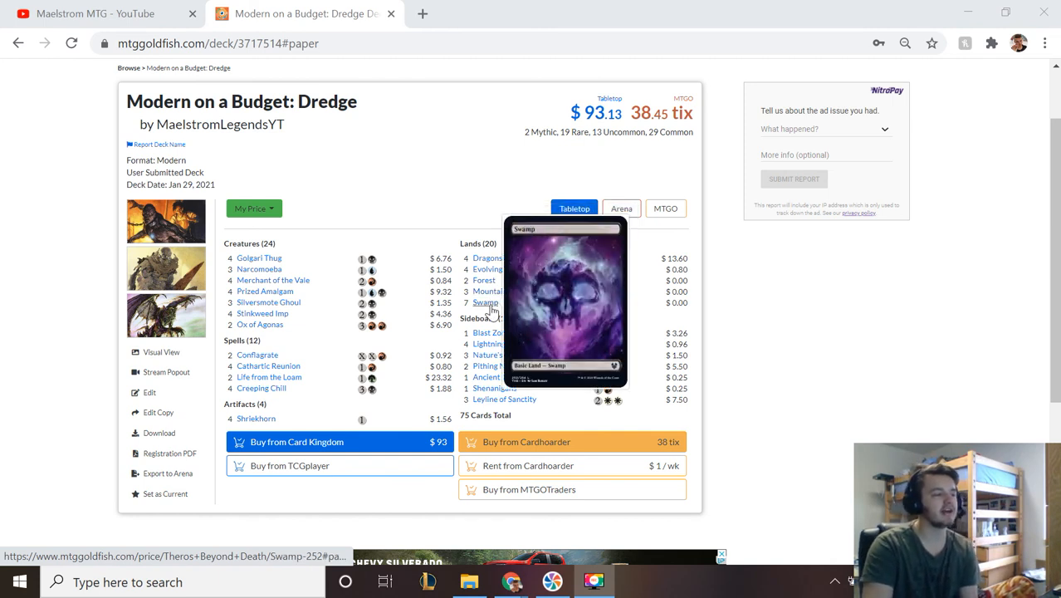
{"action": "mouse_move", "coordinate": [374, 282]}
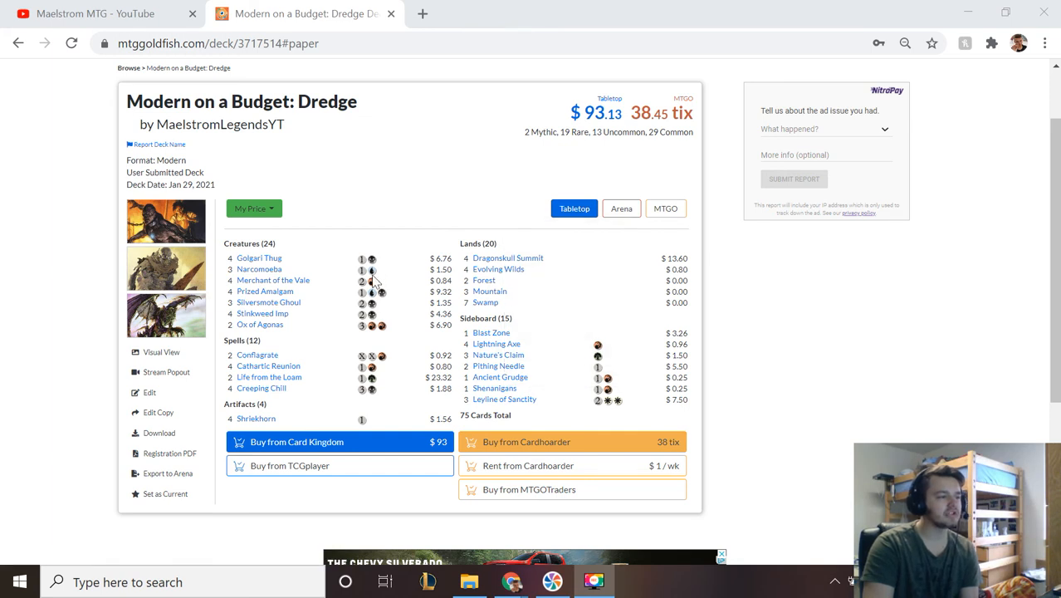
{"action": "mouse_move", "coordinate": [511, 318]}
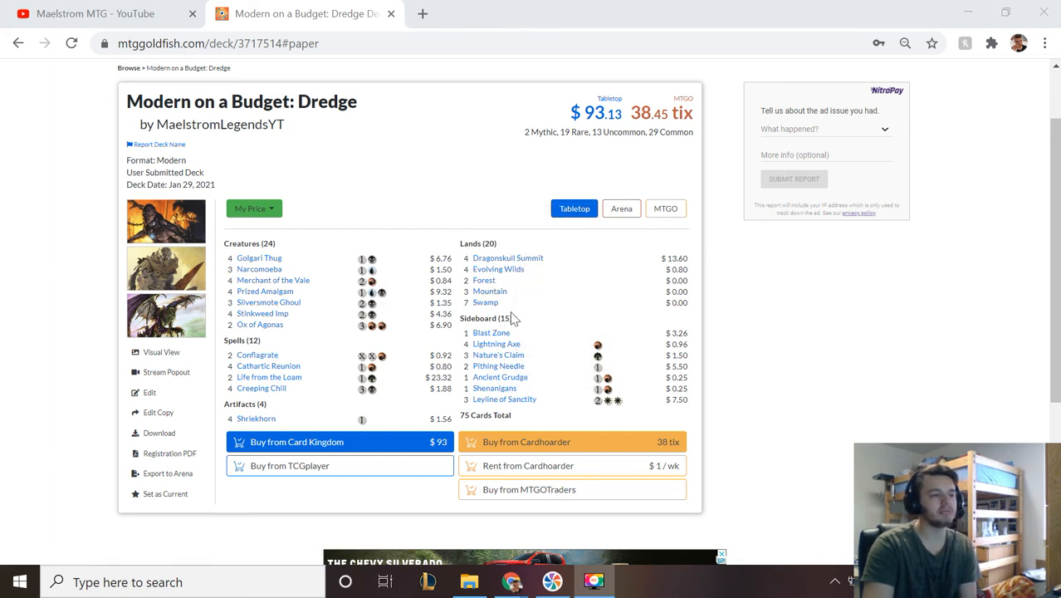
{"action": "mouse_move", "coordinate": [523, 312]}
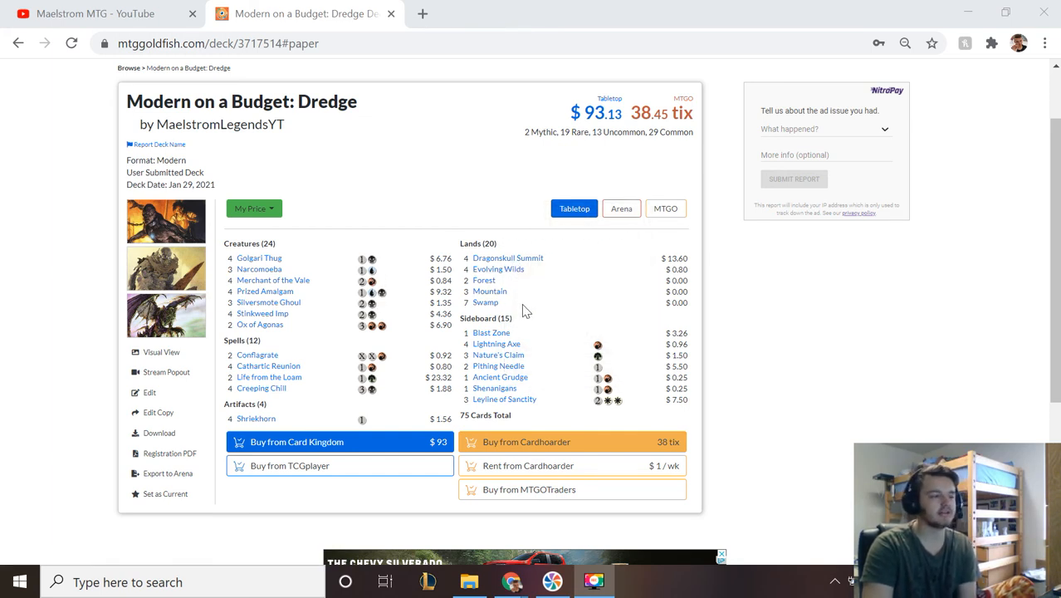
{"action": "mouse_move", "coordinate": [488, 332]}
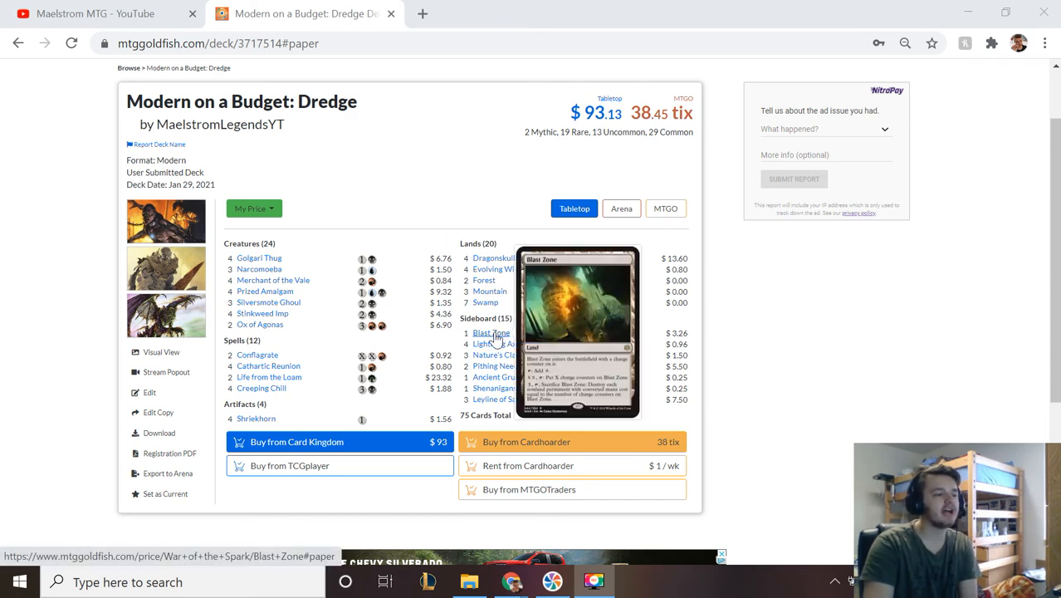
{"action": "mouse_move", "coordinate": [496, 344]}
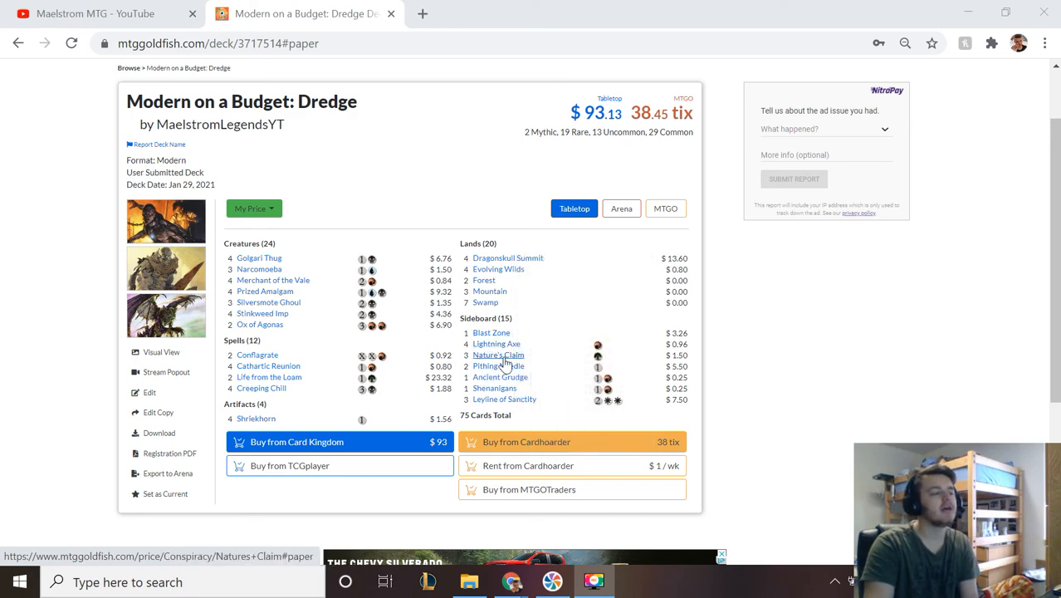
{"action": "mouse_move", "coordinate": [498, 356]}
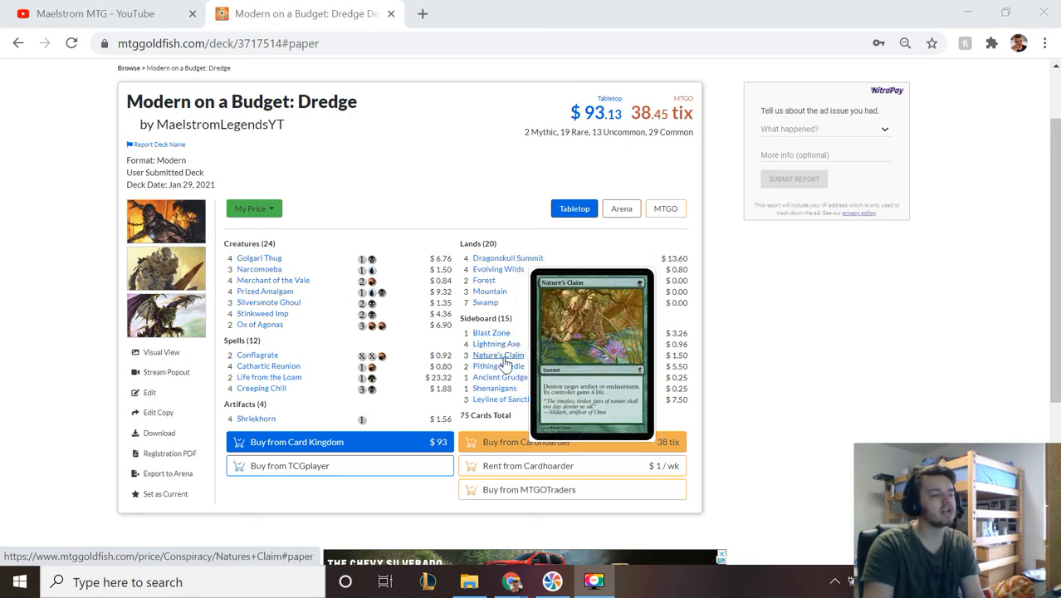
{"action": "mouse_move", "coordinate": [498, 367]}
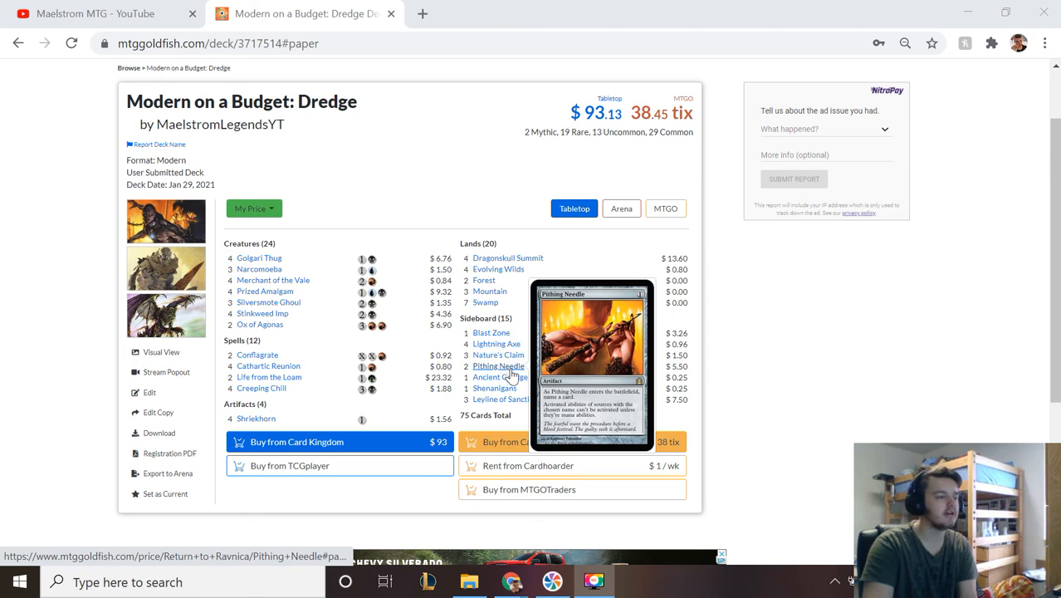
{"action": "mouse_move", "coordinate": [501, 377]}
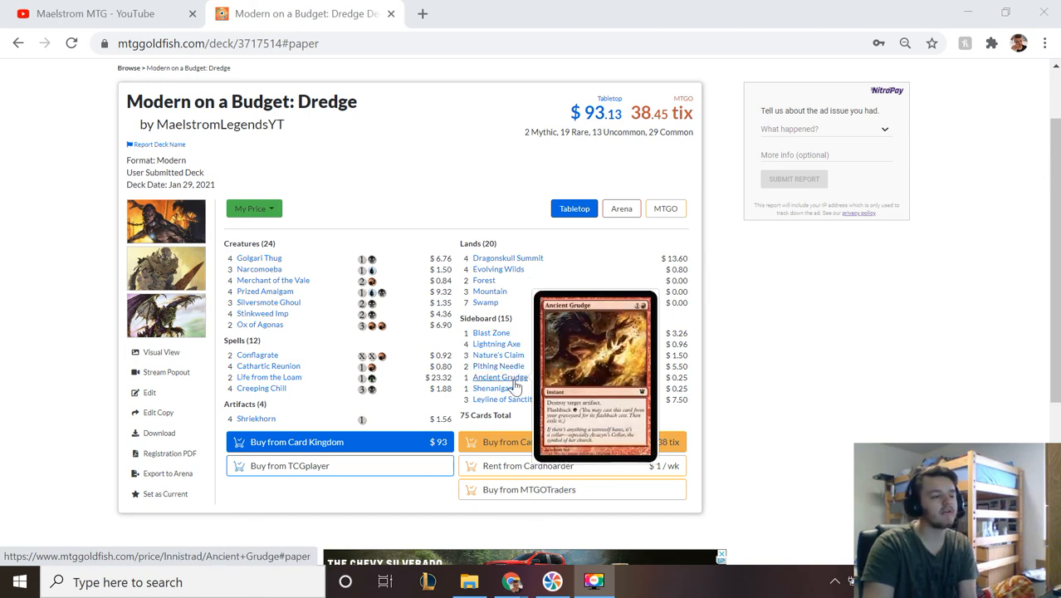
{"action": "mouse_move", "coordinate": [495, 388]}
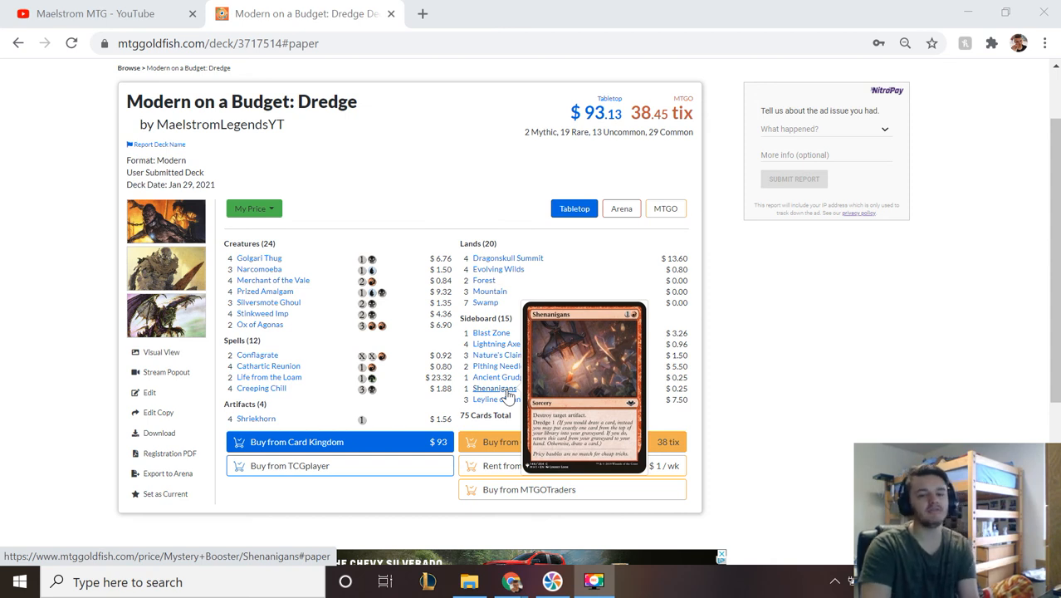
{"action": "mouse_move", "coordinate": [504, 398]}
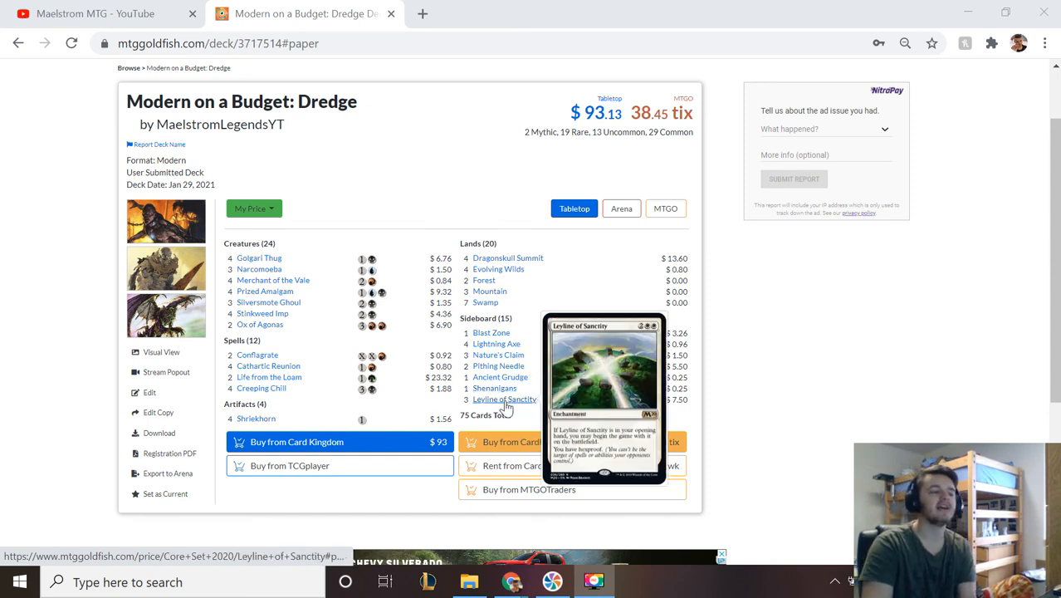